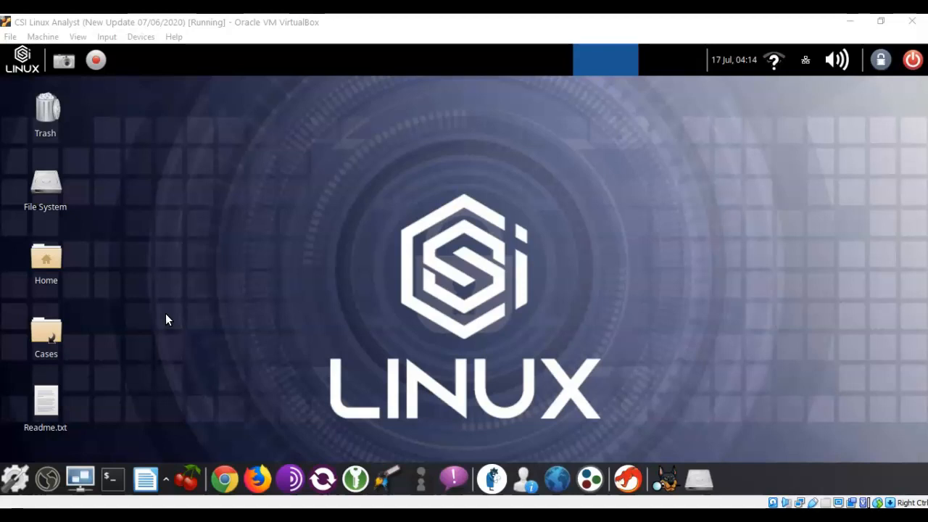
{"action": "mouse_move", "coordinate": [154, 331]}
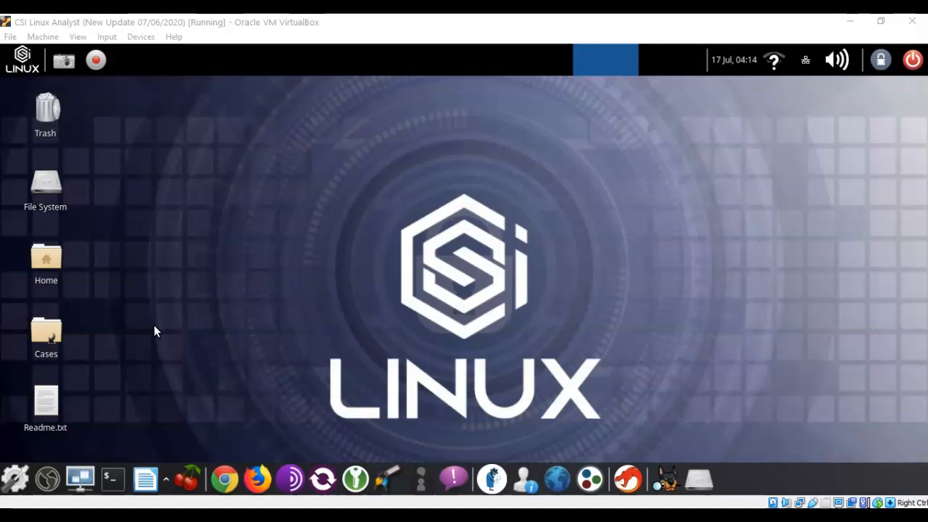
{"action": "mouse_move", "coordinate": [223, 235]}
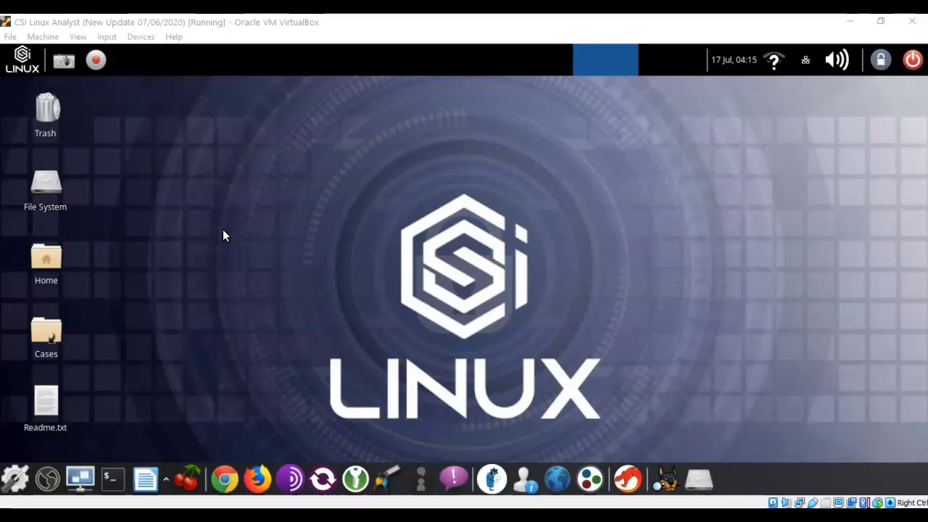
Launch Firefox and go to the shared Dropbox Steganography Images folder
{"action": "left_click", "coordinate": [230, 231]}
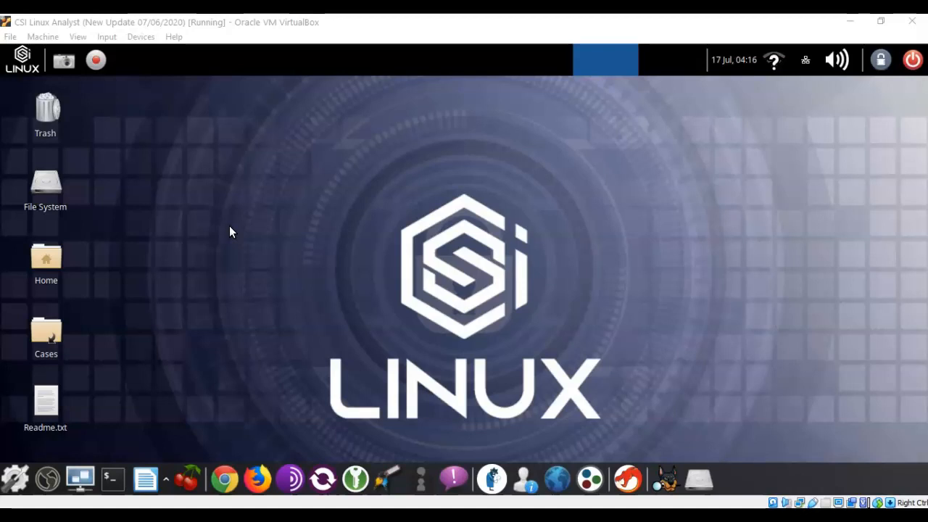
{"action": "mouse_move", "coordinate": [208, 238]}
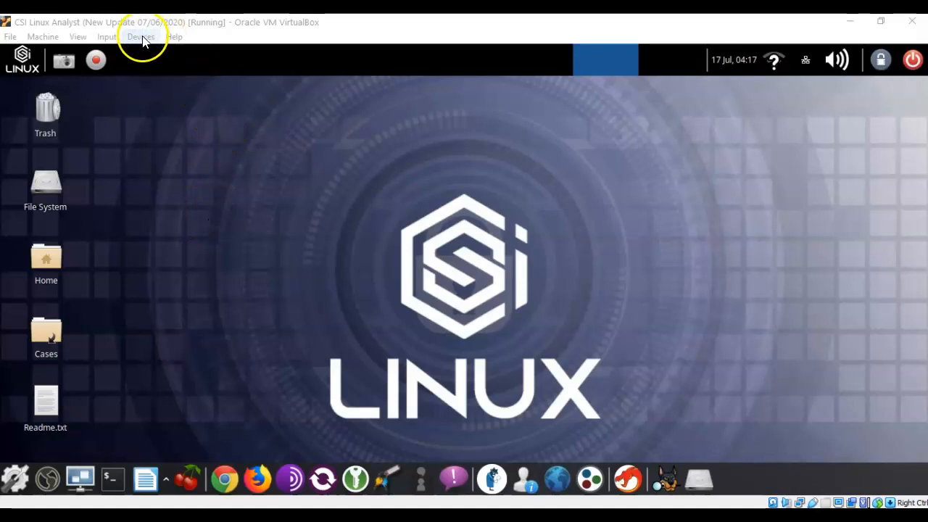
{"action": "left_click", "coordinate": [141, 36]}
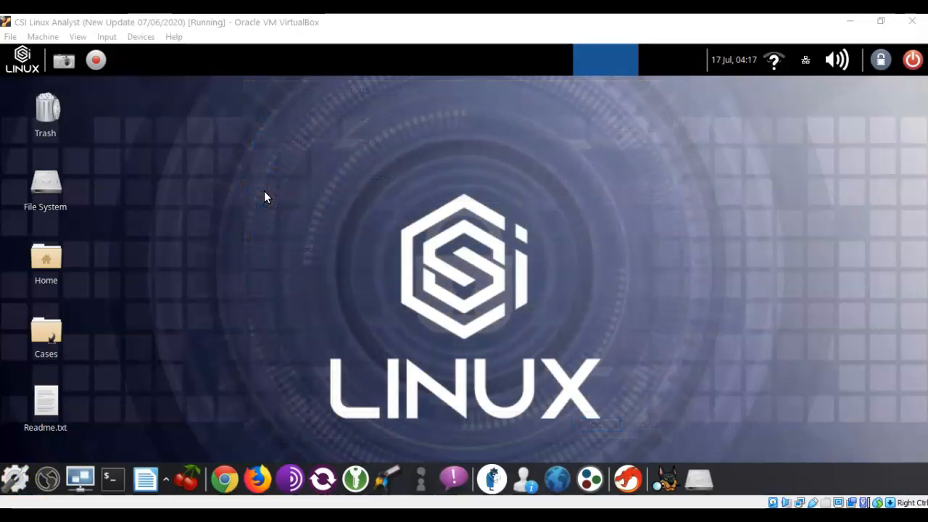
{"action": "mouse_move", "coordinate": [267, 194]}
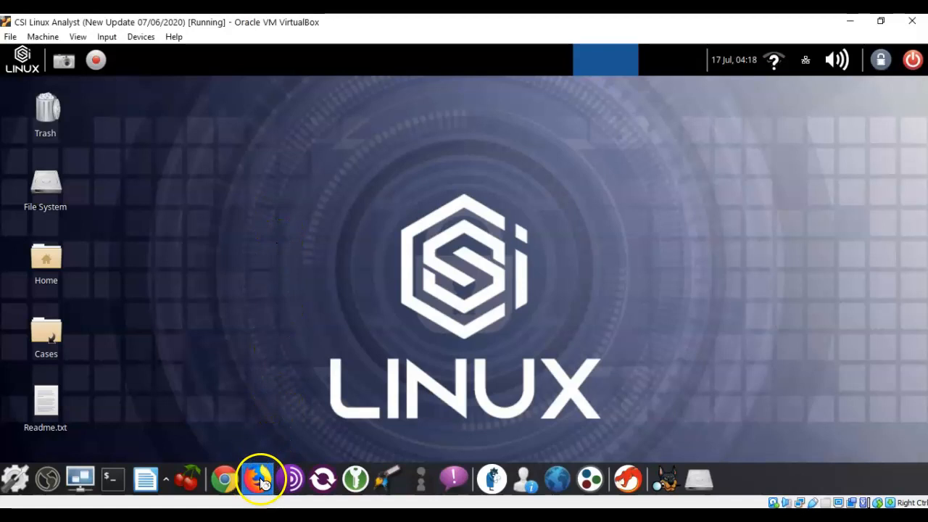
{"action": "left_click", "coordinate": [258, 478]}
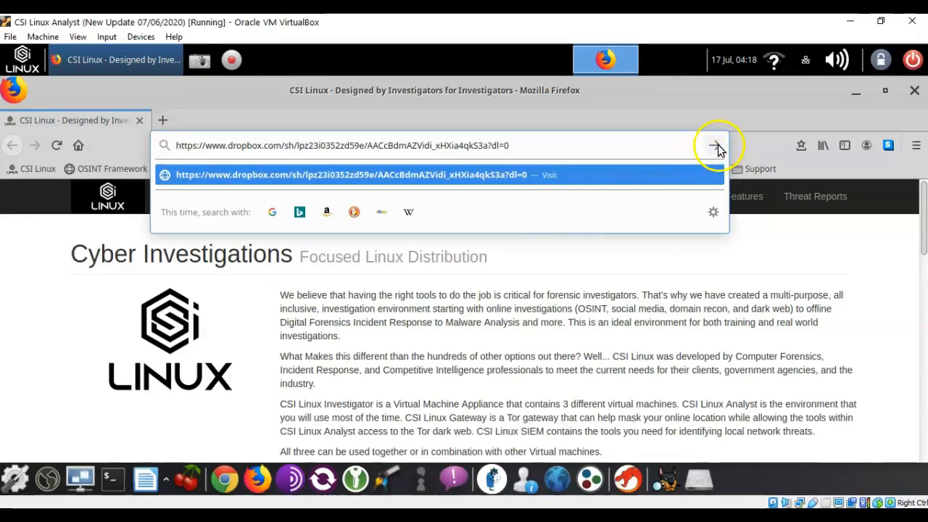
{"action": "left_click", "coordinate": [717, 145]}
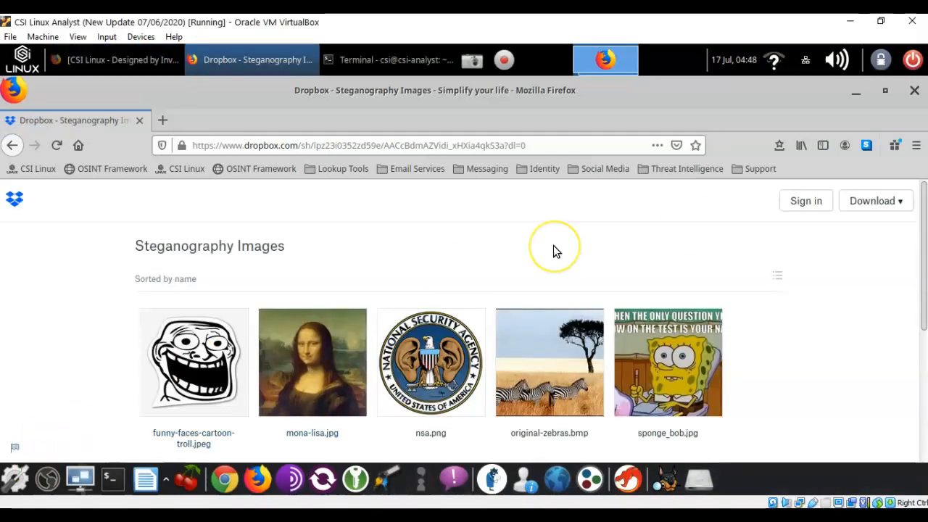
{"action": "mouse_move", "coordinate": [609, 224]}
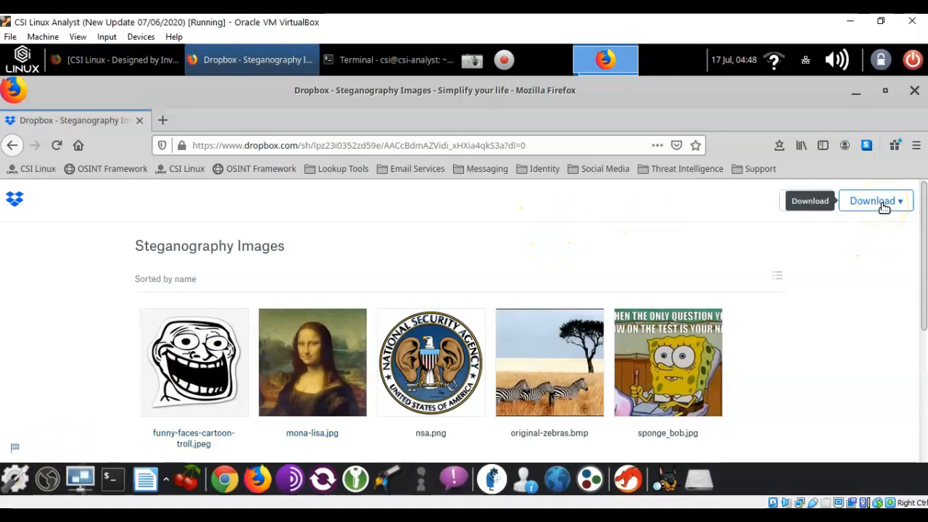
Download the whole folder directly as a zip, save it to disk and check download progress
{"action": "left_click", "coordinate": [899, 200]}
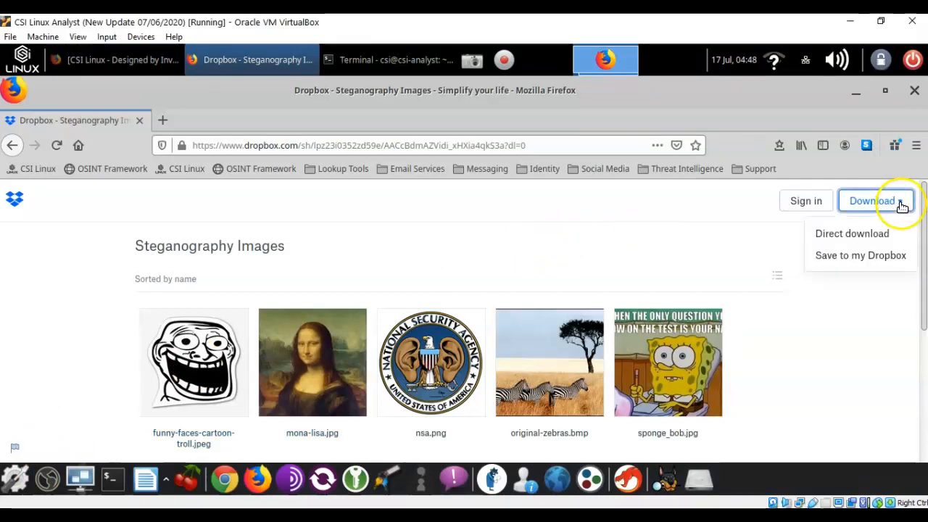
{"action": "mouse_move", "coordinate": [873, 238]}
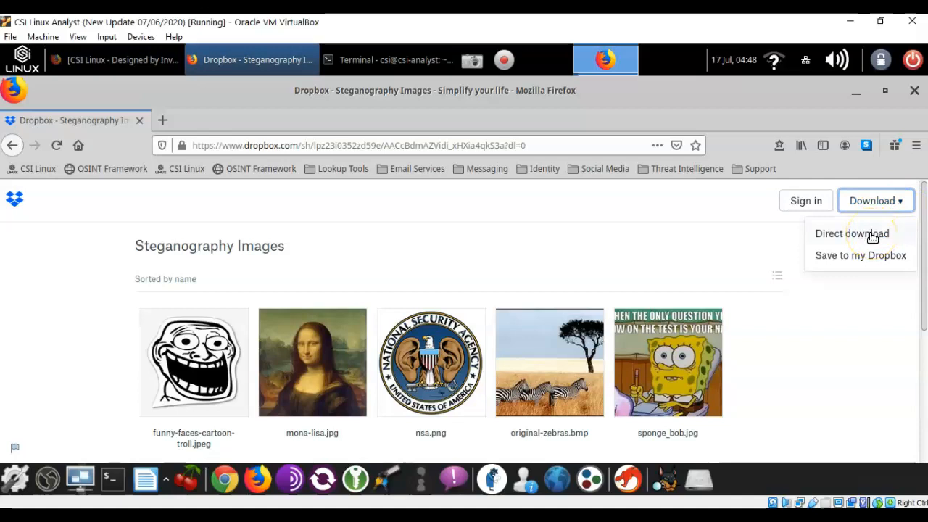
{"action": "left_click", "coordinate": [851, 234]}
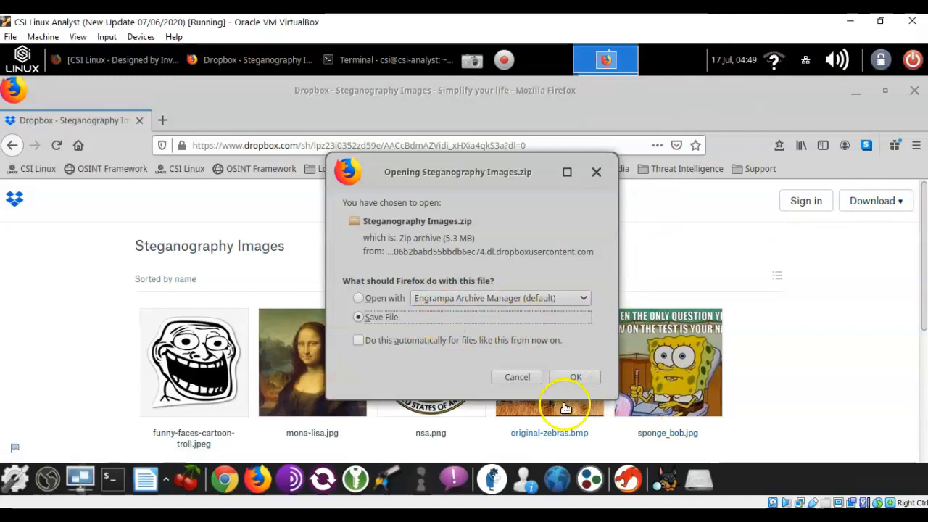
{"action": "left_click", "coordinate": [574, 377]}
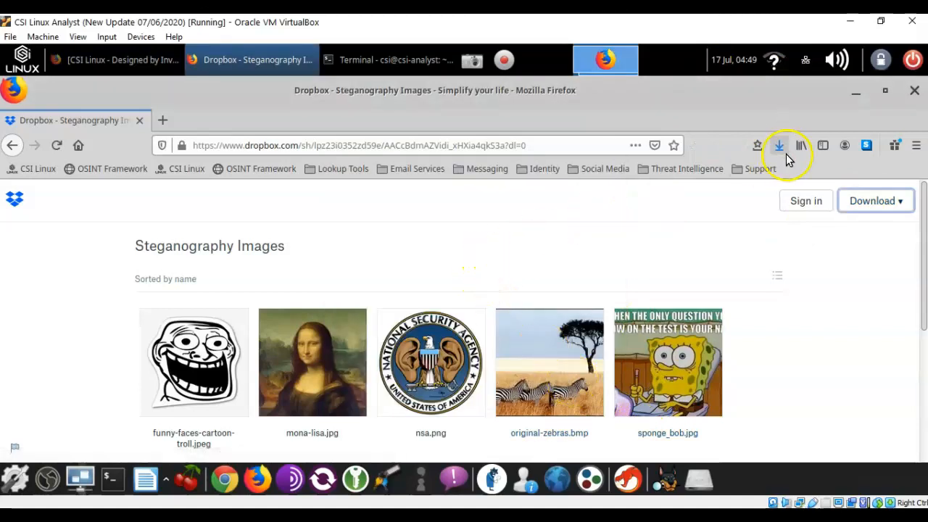
{"action": "mouse_move", "coordinate": [778, 145]}
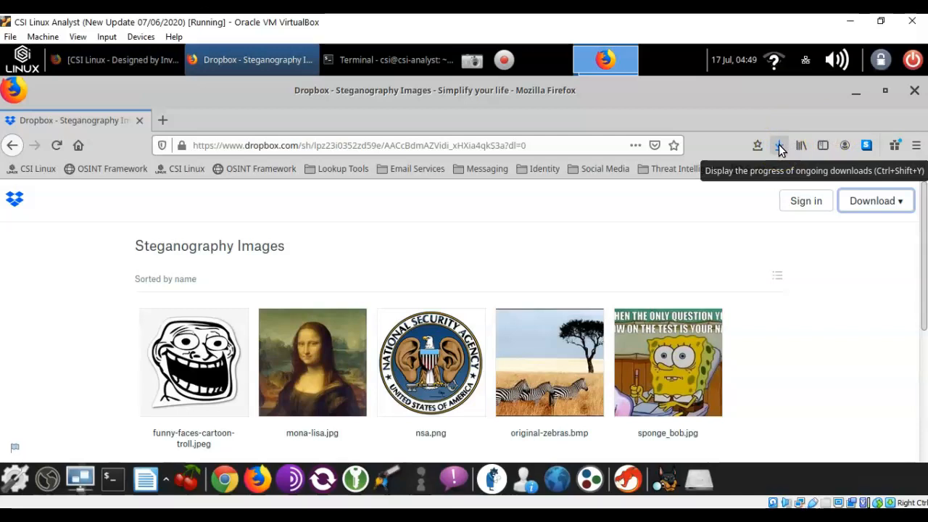
{"action": "left_click", "coordinate": [780, 145]}
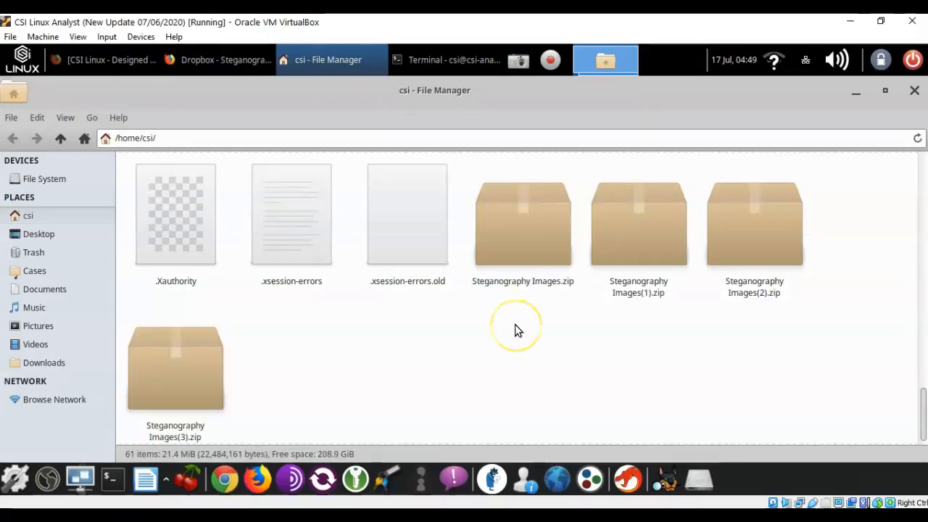
{"action": "mouse_move", "coordinate": [516, 239]}
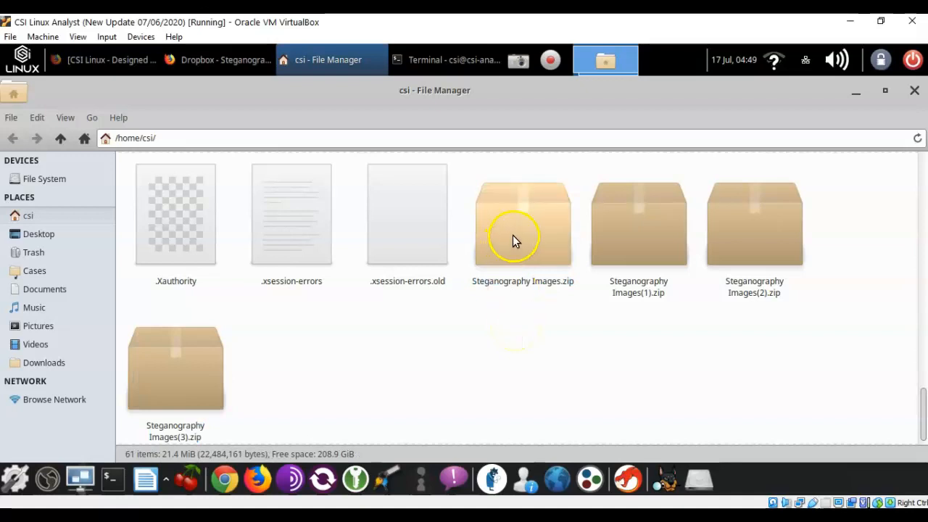
Select the downloaded Steganography Images archive and close the home folder window
{"action": "left_click", "coordinate": [522, 224]}
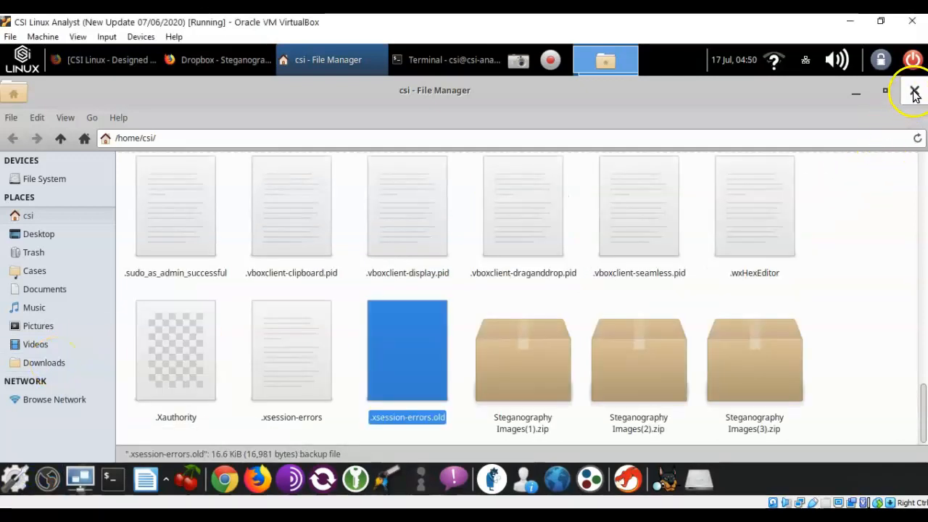
{"action": "left_click", "coordinate": [913, 92]}
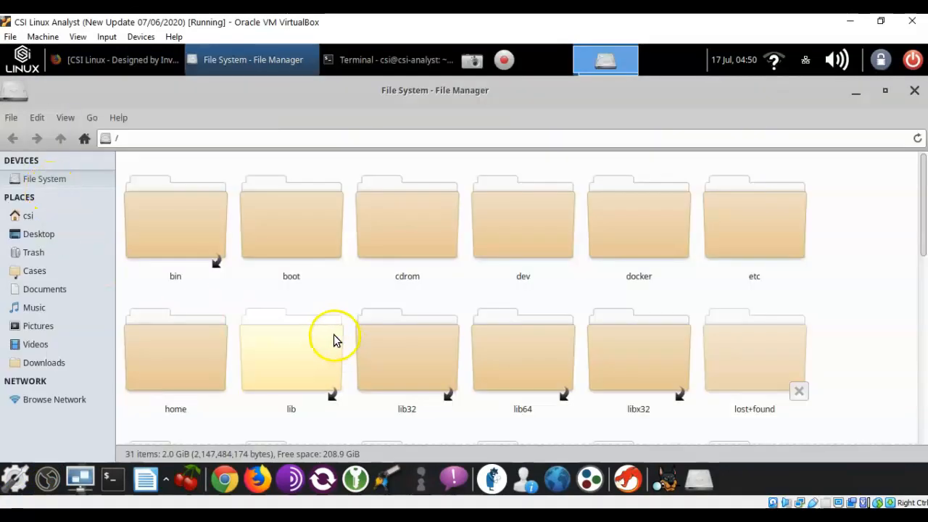
{"action": "mouse_move", "coordinate": [40, 362]}
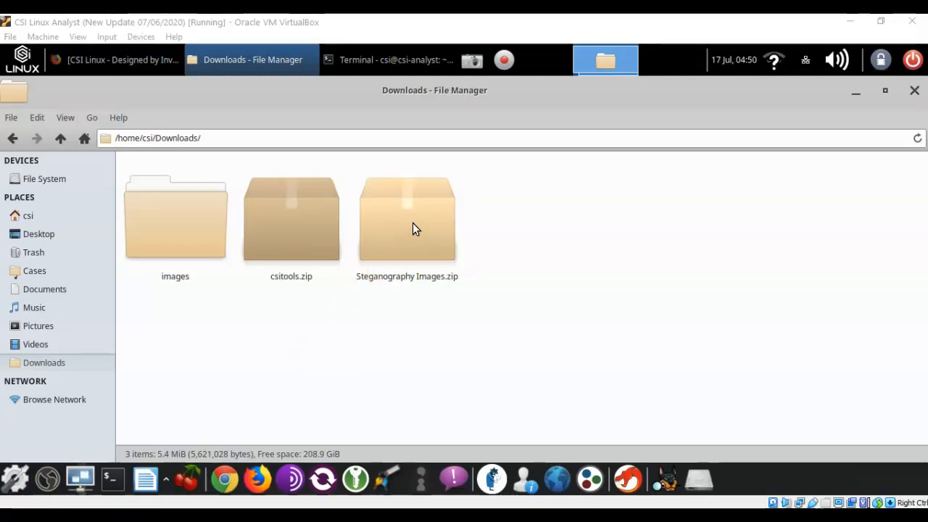
Unpack the archive, create an 'images' folder in Downloads and select mona-lisa.jpg to move into it
{"action": "double_click", "coordinate": [406, 217]}
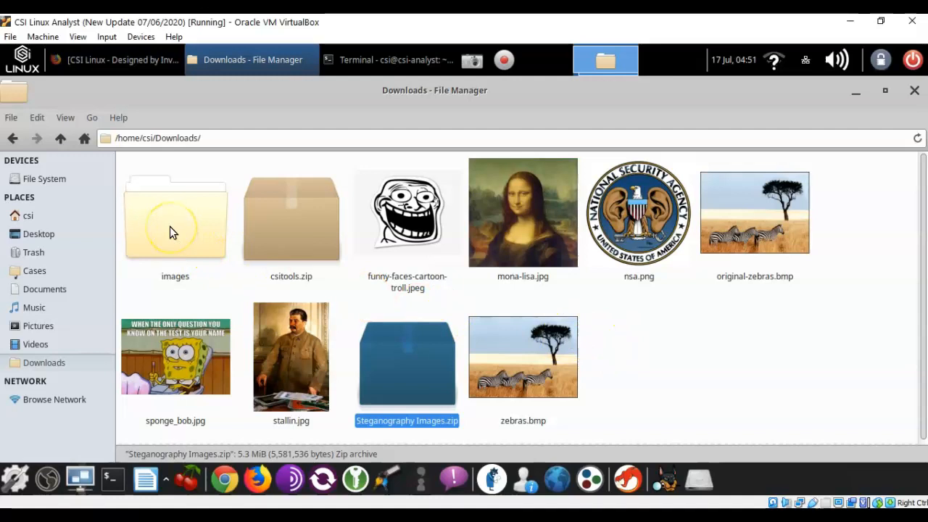
{"action": "mouse_move", "coordinate": [730, 310]}
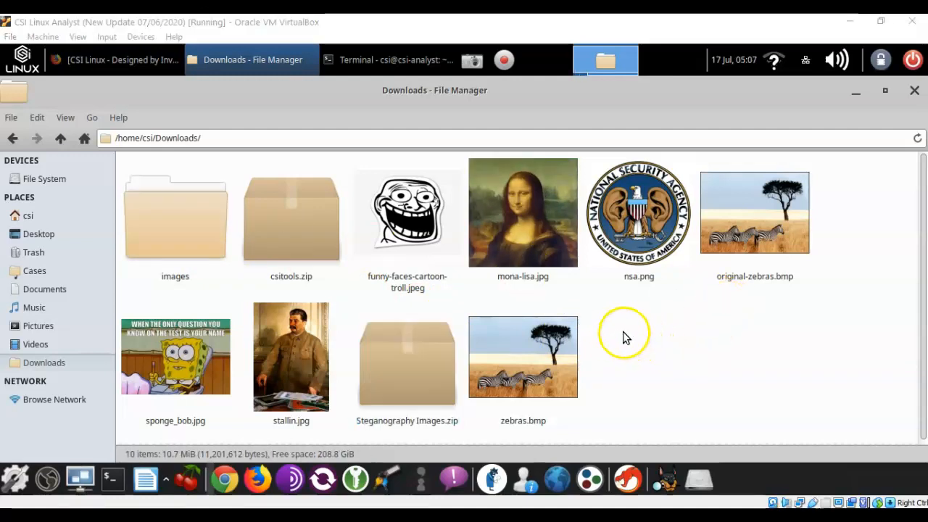
{"action": "right_click", "coordinate": [623, 333]}
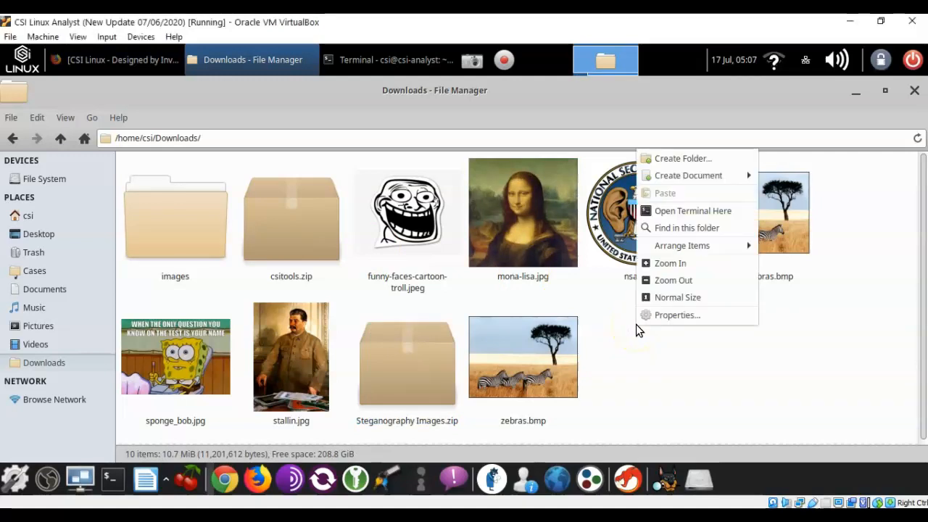
{"action": "mouse_move", "coordinate": [682, 158]}
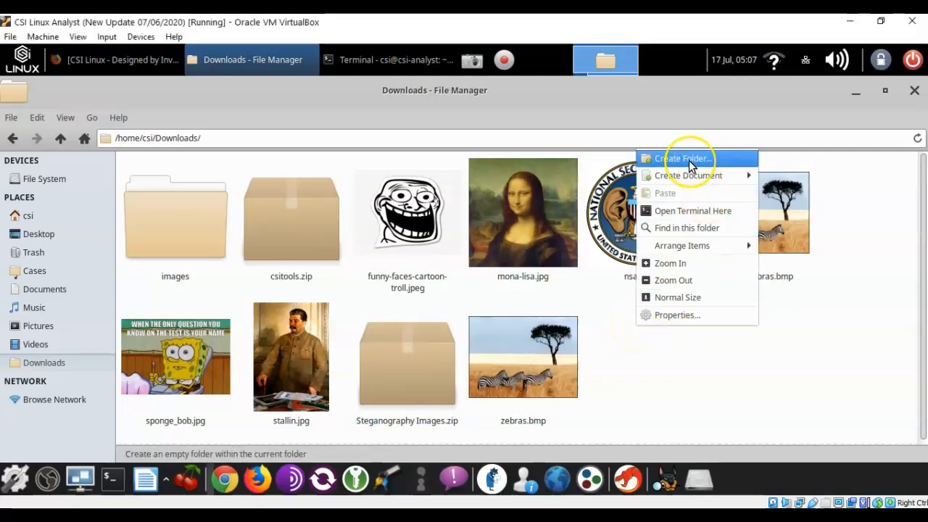
{"action": "left_click", "coordinate": [681, 158]}
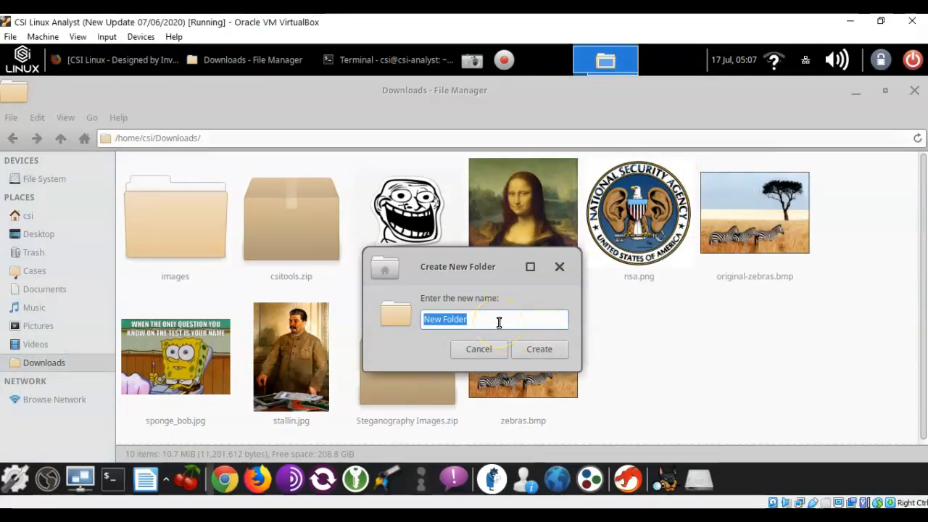
{"action": "type", "text": "images"}
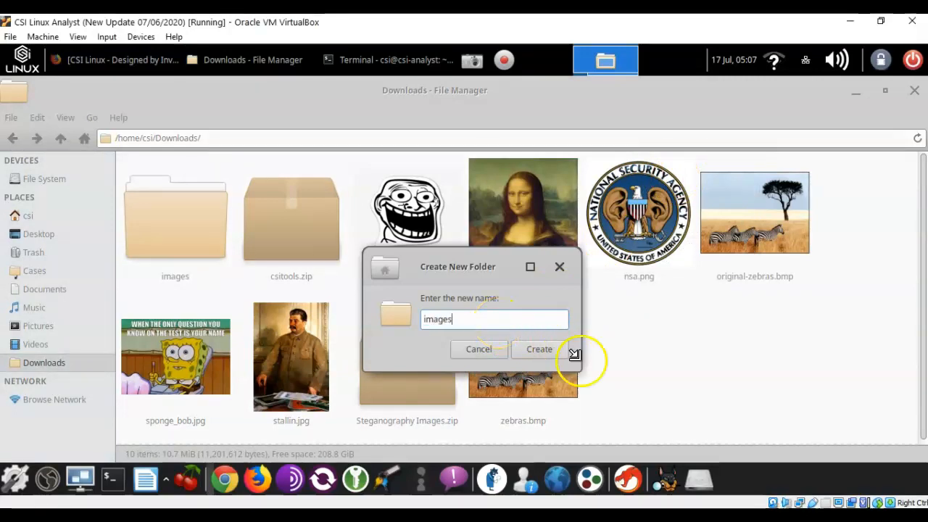
{"action": "left_click", "coordinate": [539, 348]}
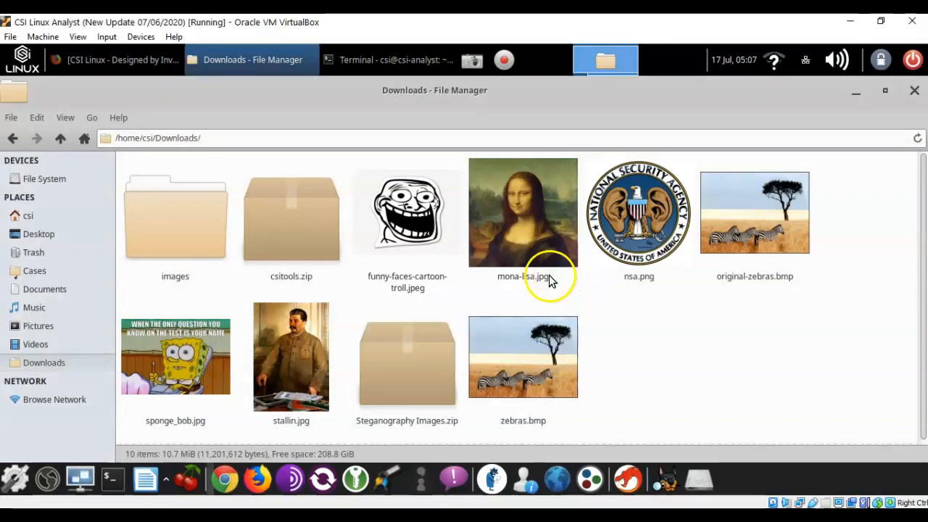
{"action": "mouse_move", "coordinate": [655, 354]}
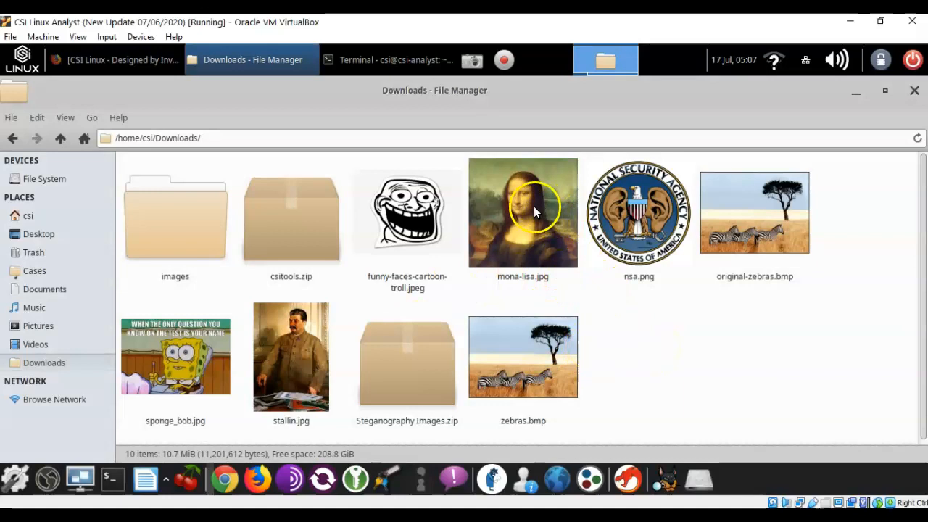
{"action": "left_click", "coordinate": [522, 212]}
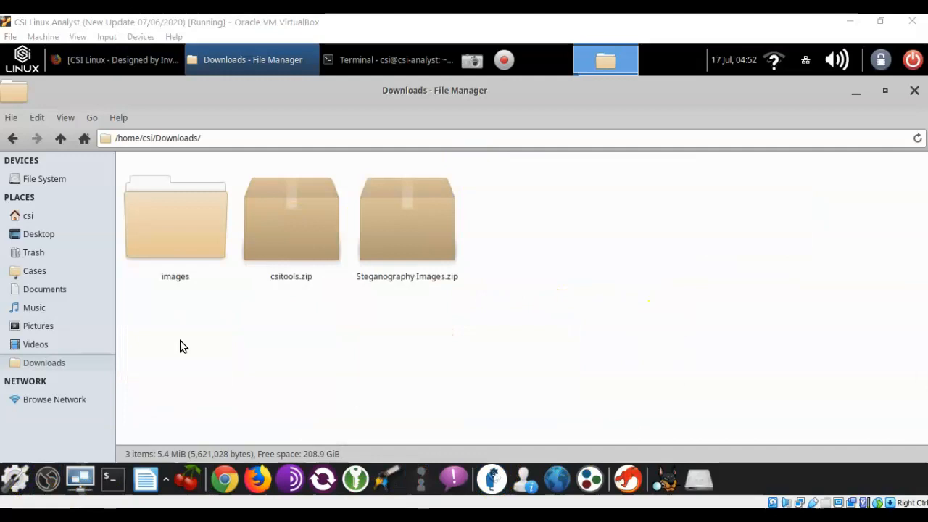
Open the images folder inside Downloads
{"action": "left_click", "coordinate": [174, 218]}
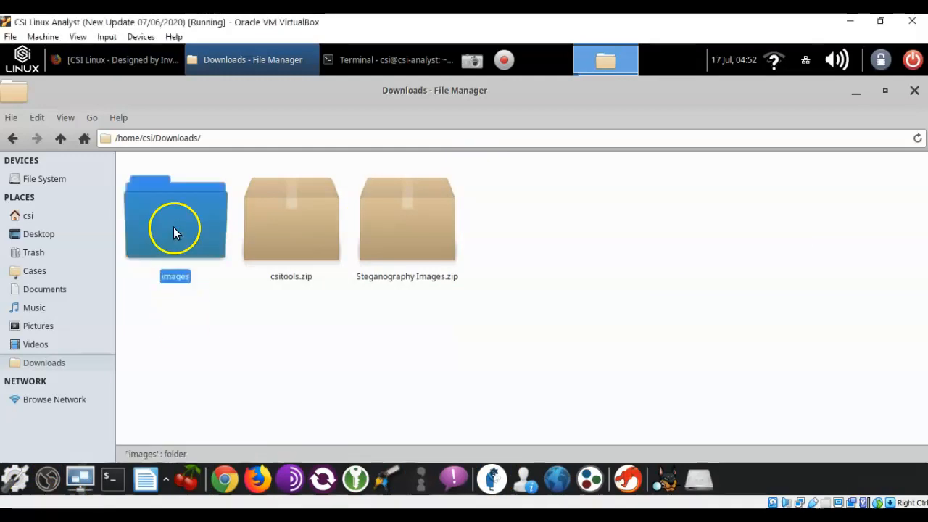
{"action": "double_click", "coordinate": [174, 217]}
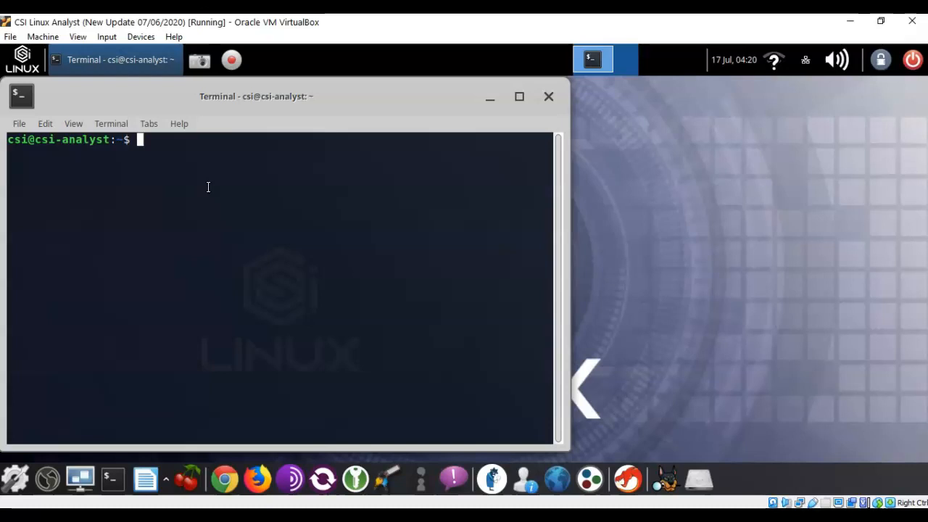
Change into Downloads and list its contents
{"action": "type", "text": "cd"}
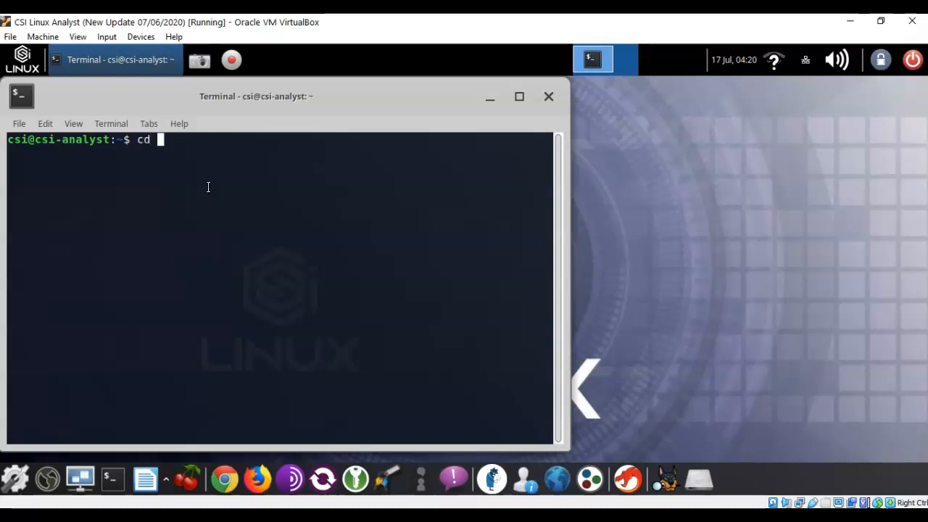
{"action": "type", "text": "Downloads"}
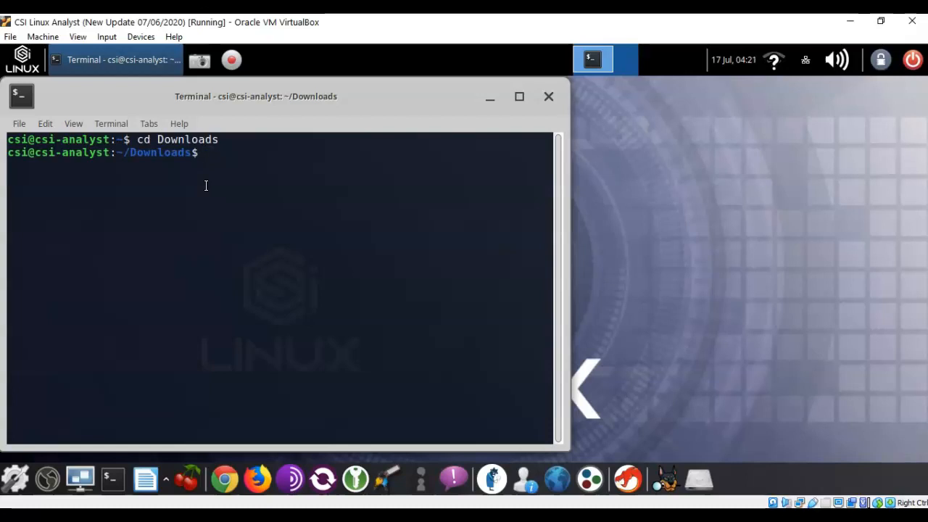
{"action": "type", "text": "ls"}
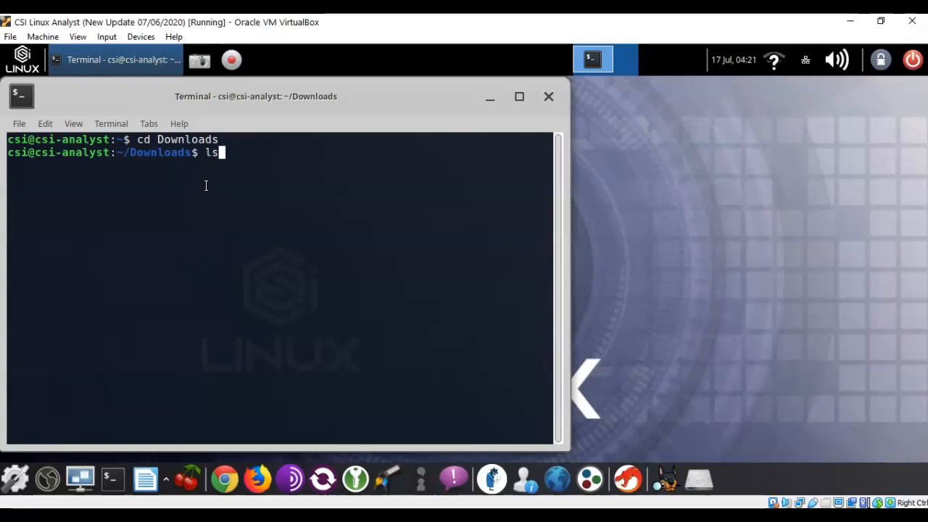
{"action": "key", "text": "Return"}
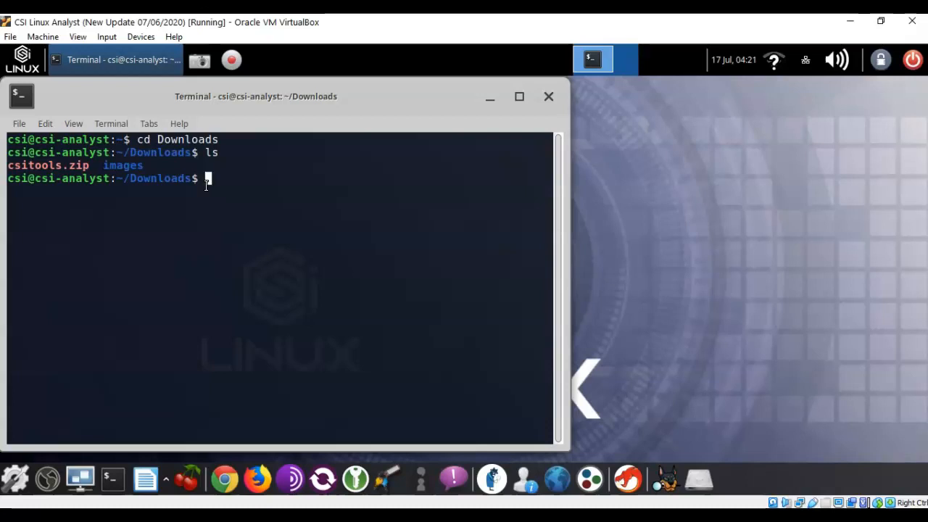
Change into images and list its files, including mona-lisa.jpg and zebras.bmp
{"action": "type", "text": "cd"}
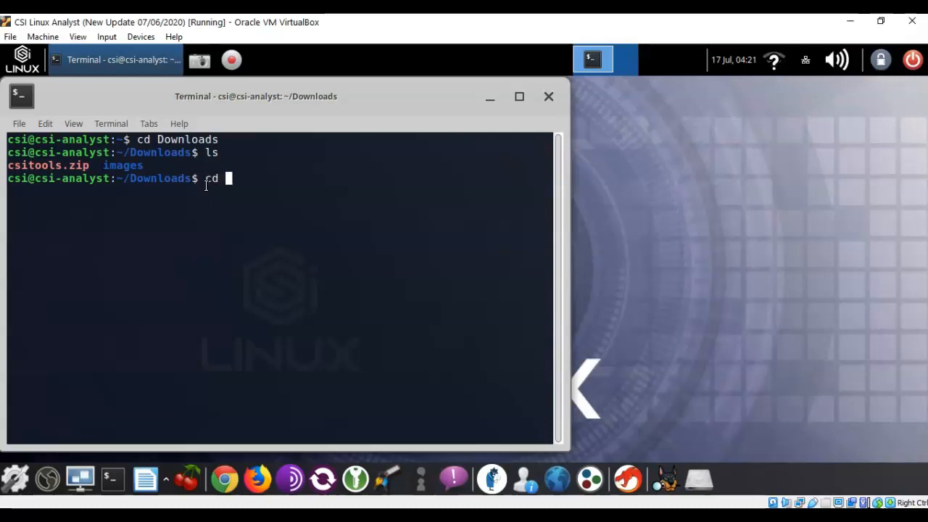
{"action": "type", "text": "images"}
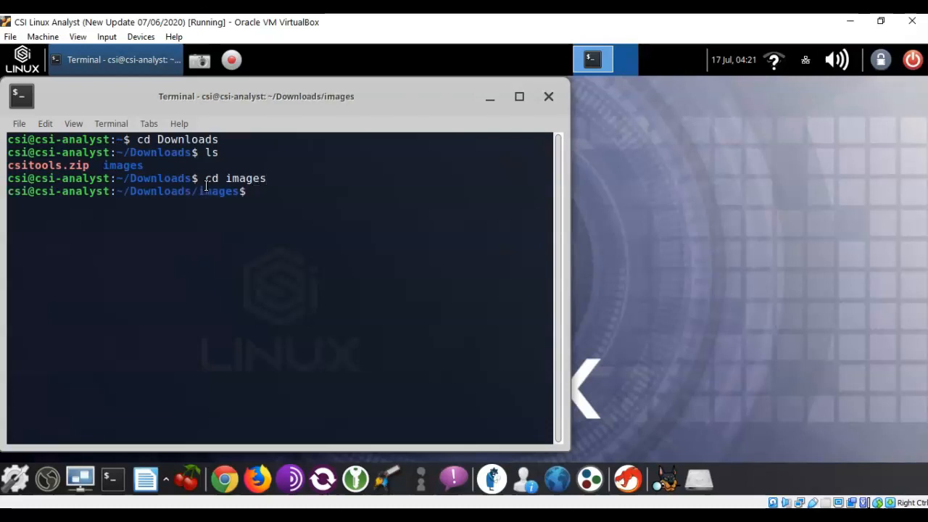
{"action": "type", "text": "ls"}
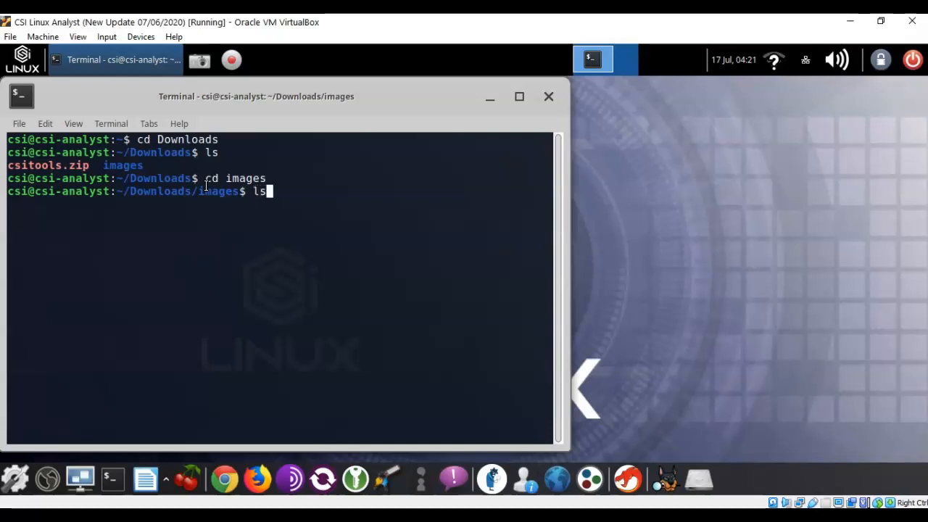
{"action": "key", "text": "Return"}
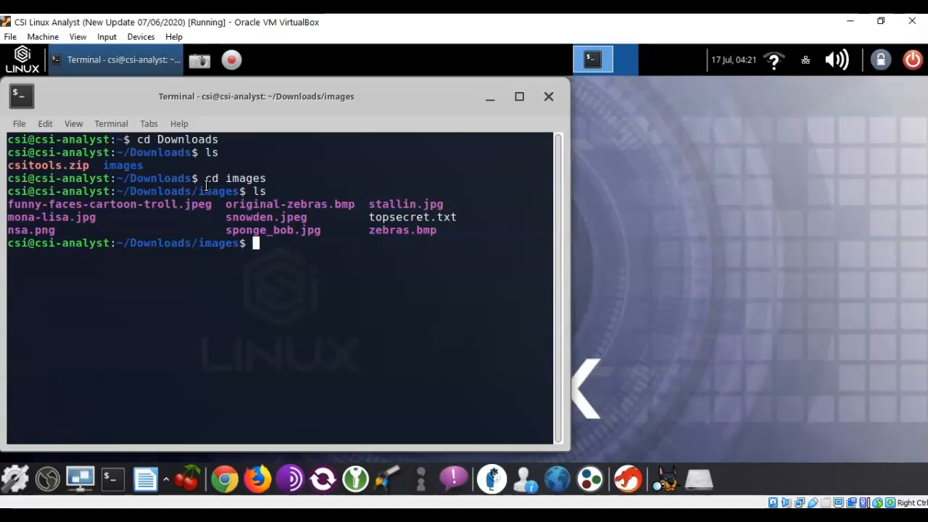
{"action": "mouse_move", "coordinate": [128, 339]}
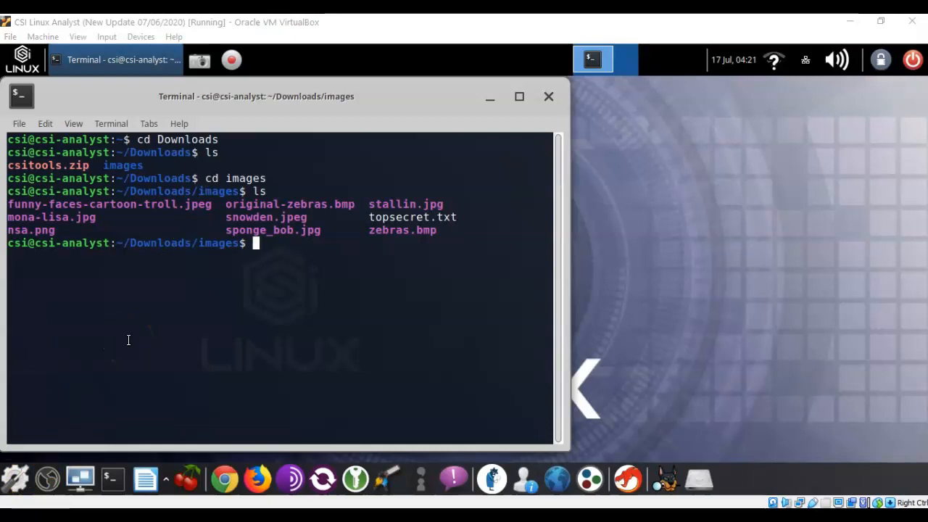
{"action": "mouse_move", "coordinate": [50, 478]}
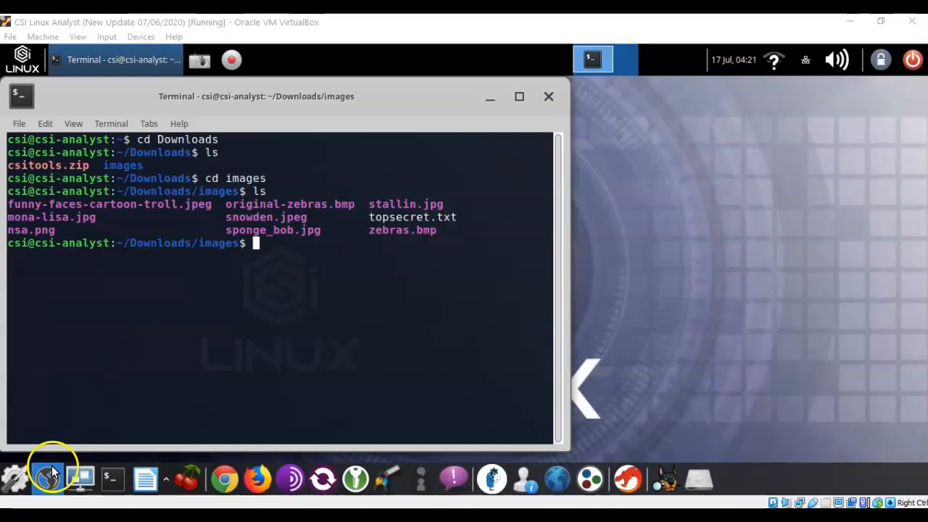
Open the terminal's View menu to adjust the window display
{"action": "left_click", "coordinate": [73, 123]}
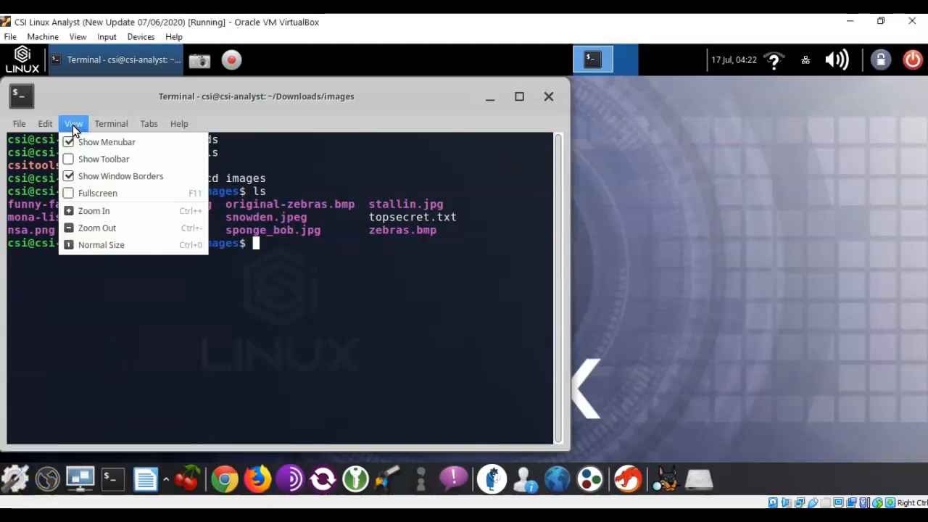
{"action": "mouse_move", "coordinate": [92, 212]}
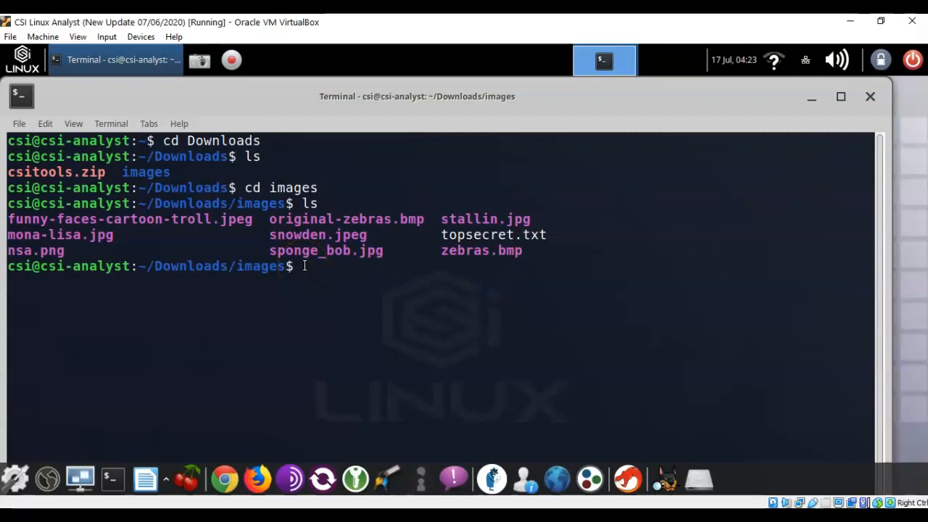
{"action": "mouse_move", "coordinate": [304, 267]}
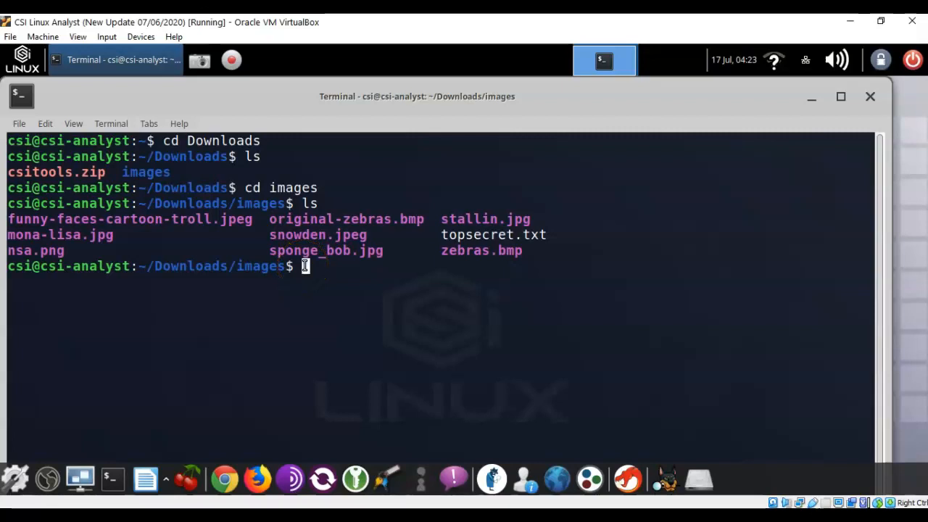
Run steghide embed -ef mona-lisa.jpg -cf zebras.bmp and enter the passphrase twice to embed
{"action": "type", "text": "steghide embed -ef mona-lisa.jpg -cf zebras.bmp"}
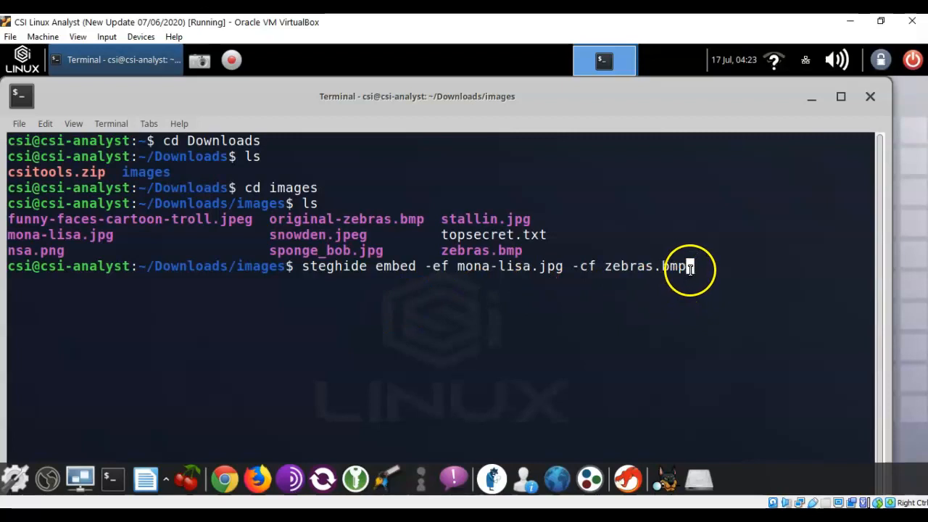
{"action": "key", "text": "Return"}
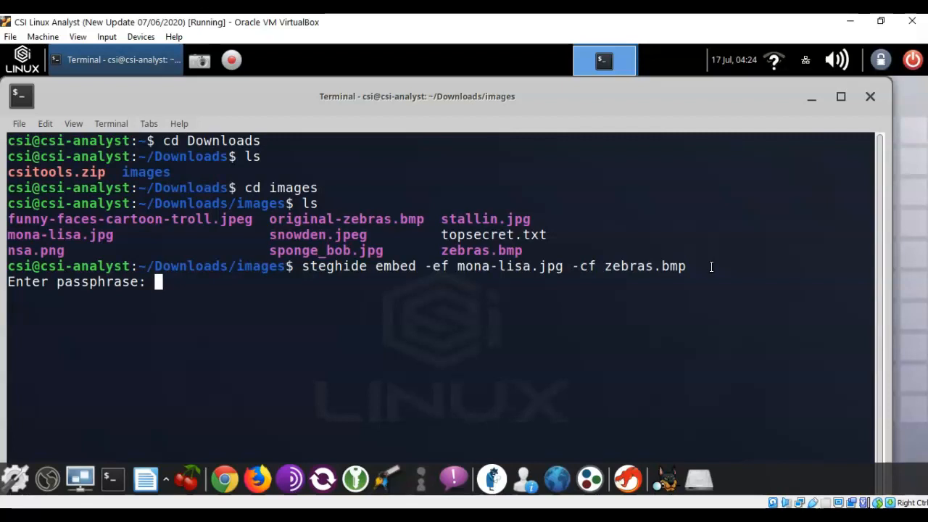
{"action": "key", "text": "Return"}
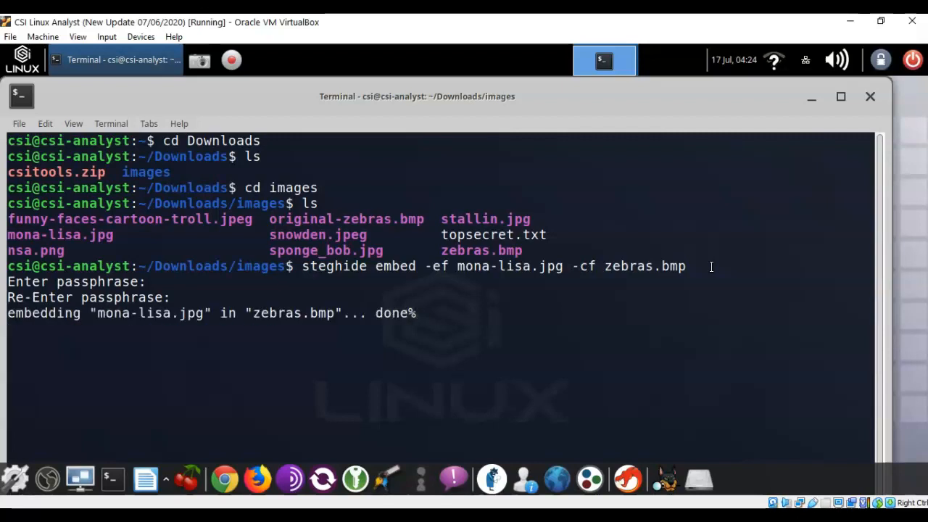
{"action": "key", "text": "Return"}
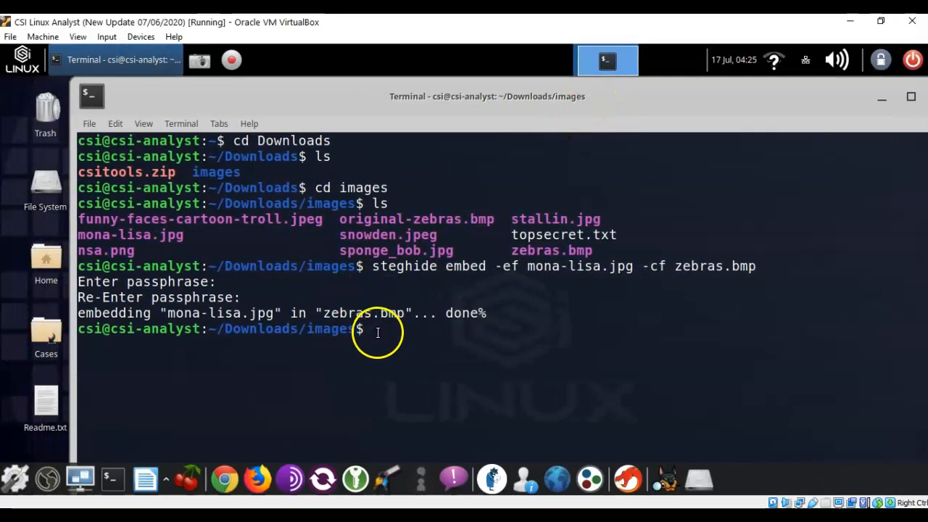
{"action": "mouse_move", "coordinate": [666, 298]}
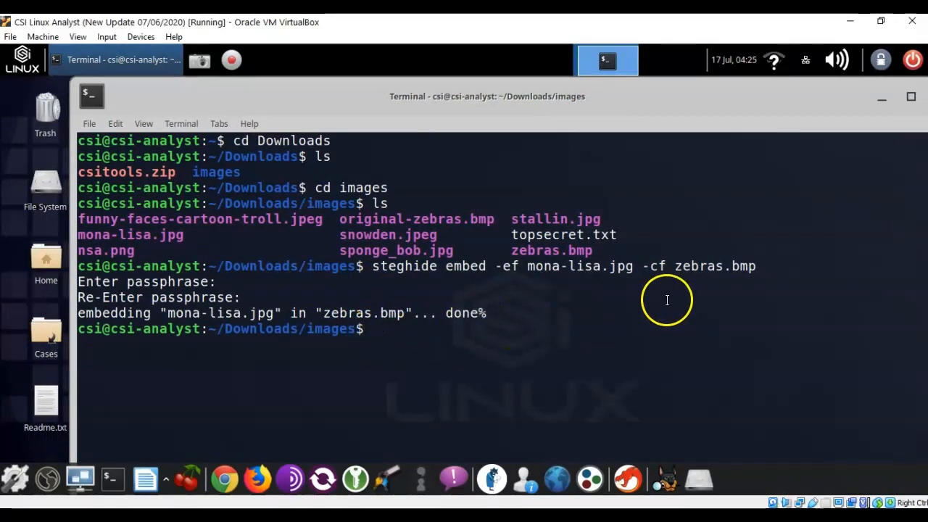
Change into the images folder in the terminal to list its files again
{"action": "type", "text": "cd images"}
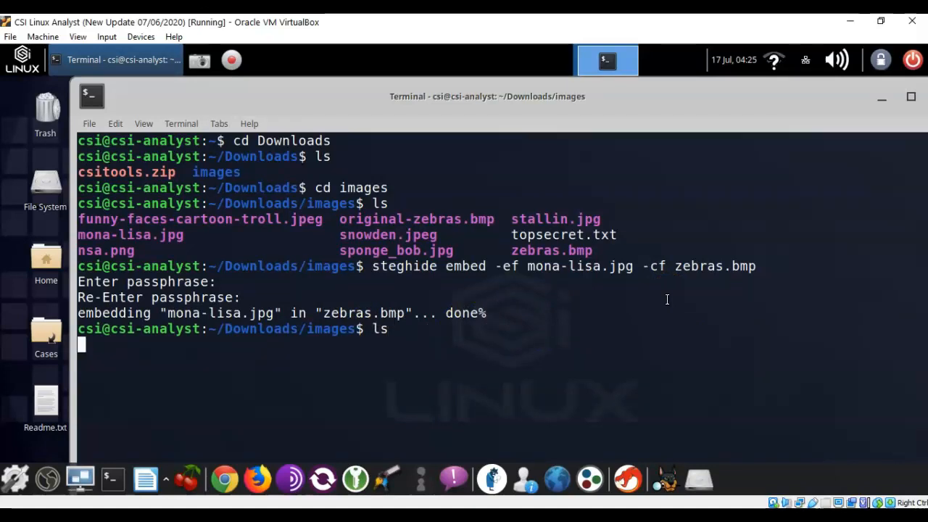
{"action": "key", "text": "Return"}
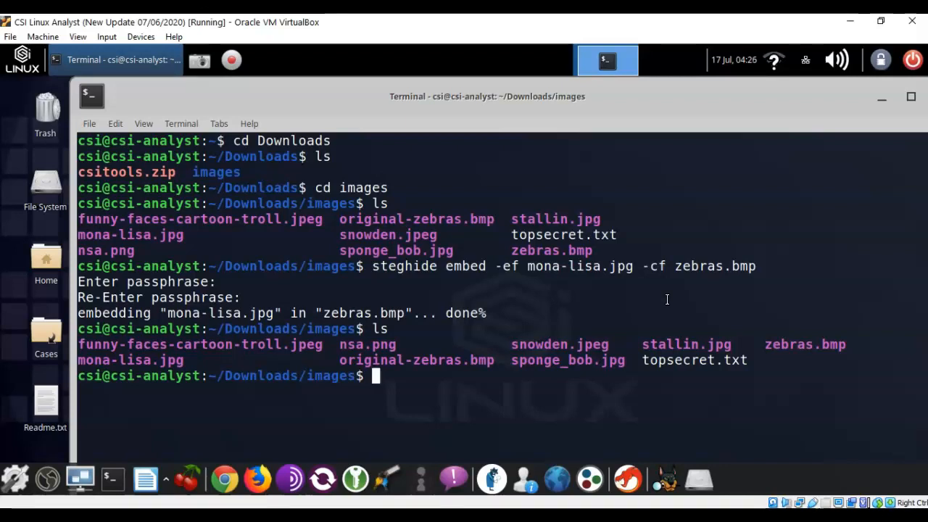
{"action": "mouse_move", "coordinate": [46, 186]}
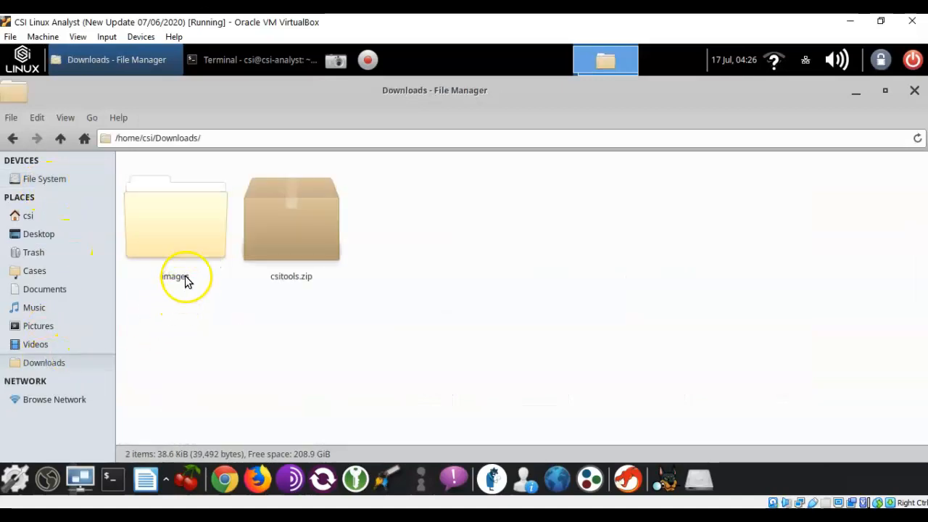
Send mona-lisa.jpg to the trash from the images folder, then select zebras.bmp
{"action": "double_click", "coordinate": [174, 217]}
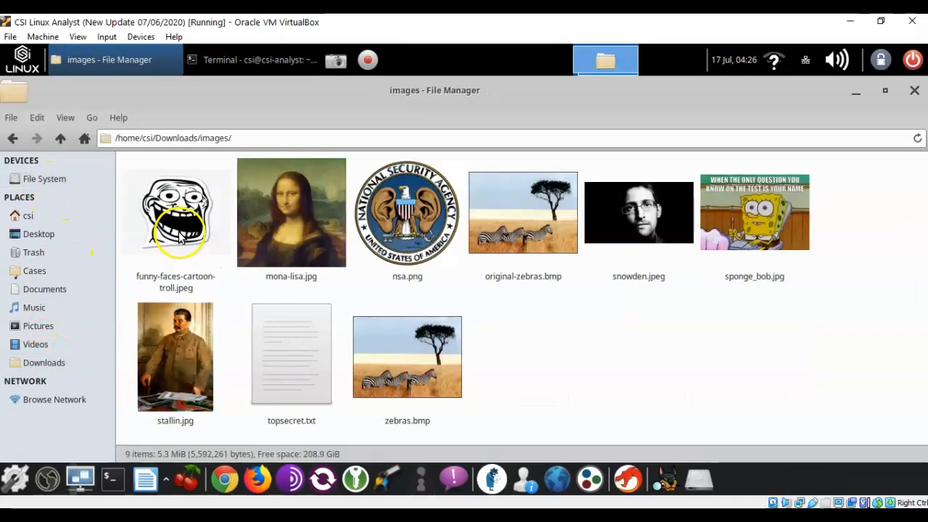
{"action": "mouse_move", "coordinate": [291, 217]}
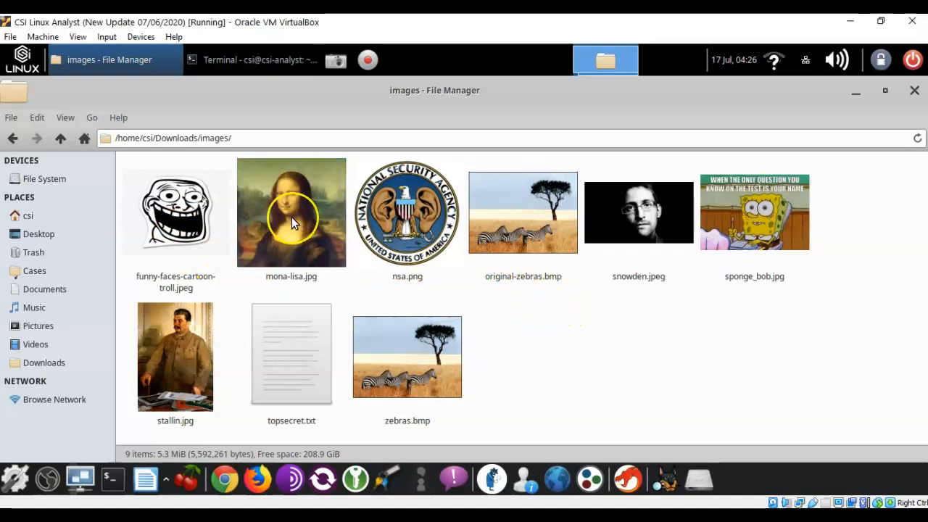
{"action": "left_click", "coordinate": [290, 212]}
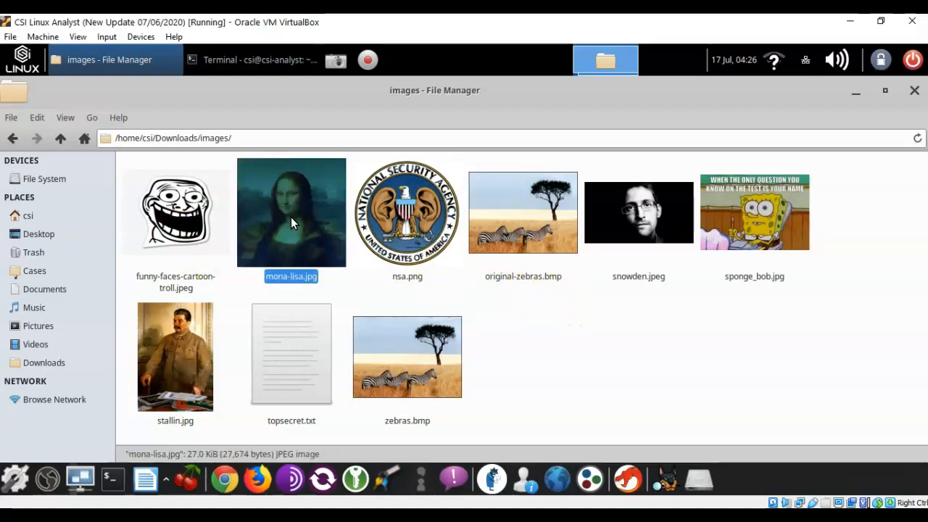
{"action": "right_click", "coordinate": [290, 211]}
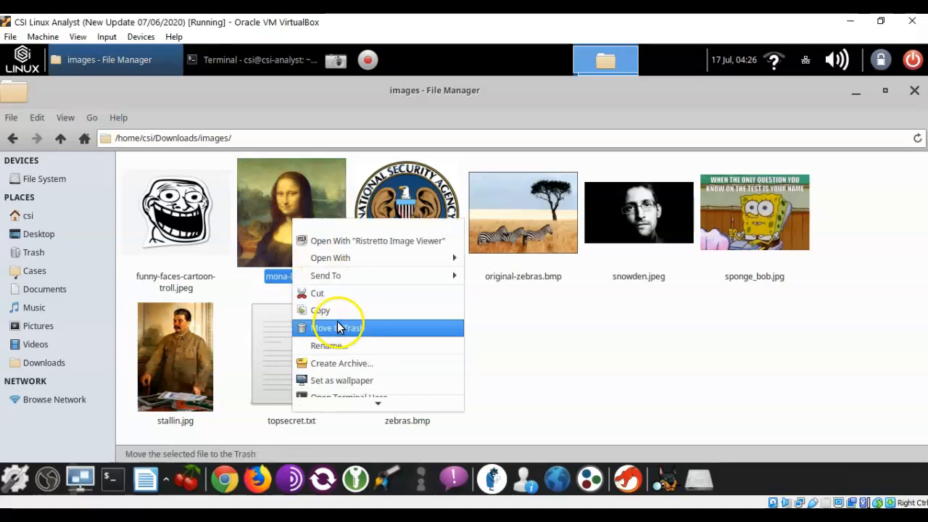
{"action": "mouse_move", "coordinate": [336, 332]}
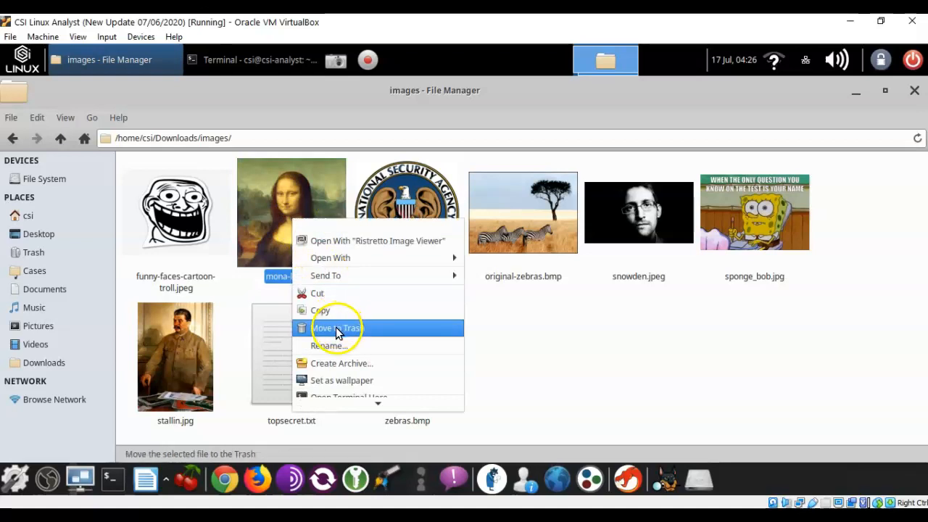
{"action": "left_click", "coordinate": [336, 328]}
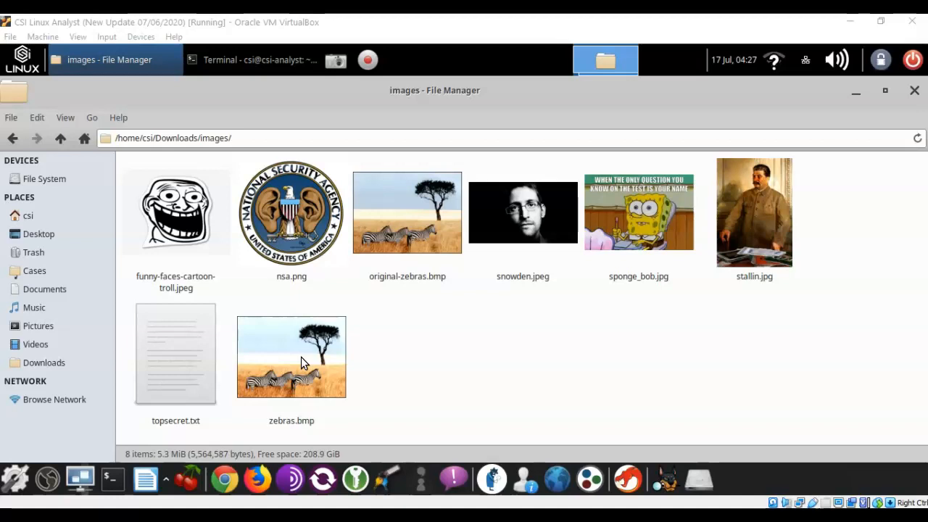
{"action": "left_click", "coordinate": [290, 357]}
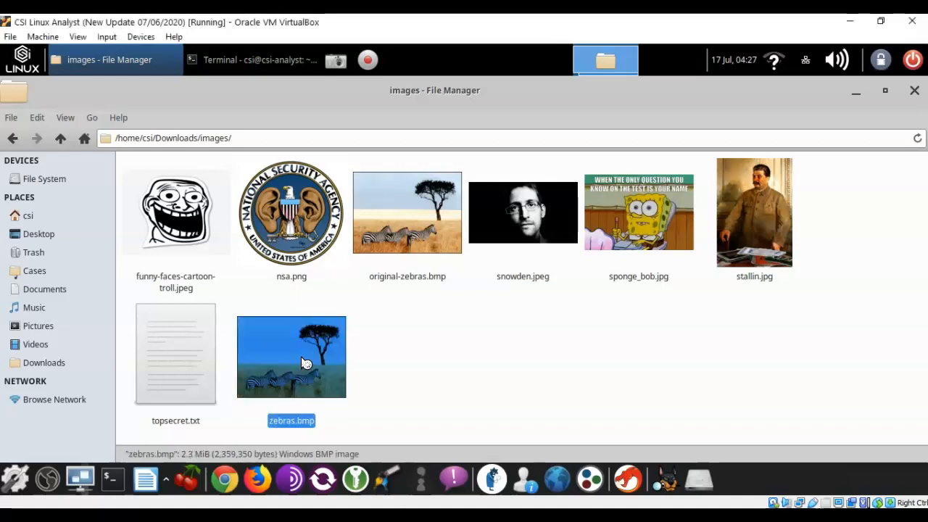
View zebras.bmp in Image Viewer, then close the viewer and File Manager
{"action": "double_click", "coordinate": [290, 357]}
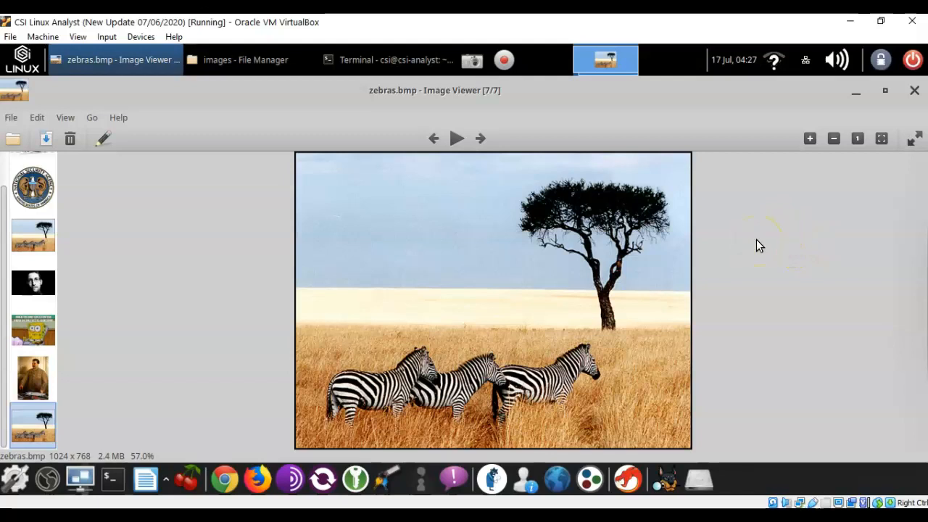
{"action": "left_click", "coordinate": [245, 59]}
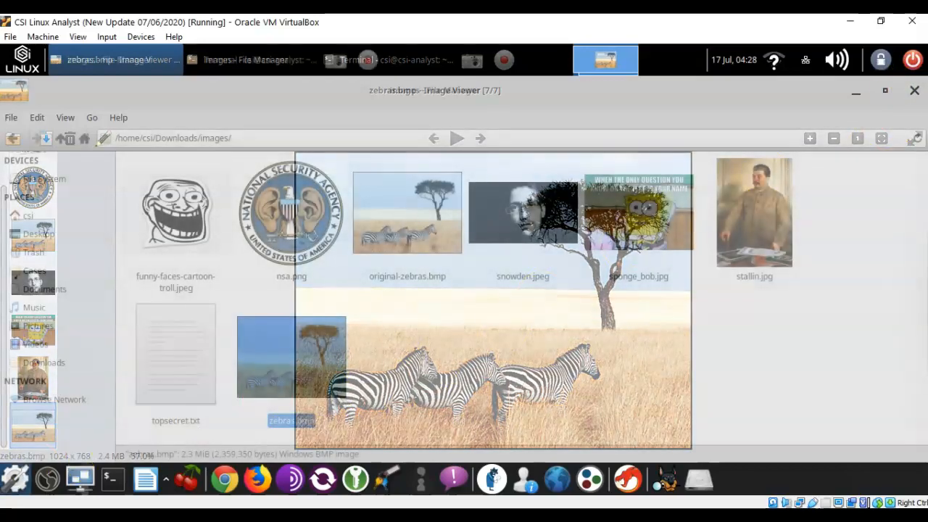
{"action": "left_click", "coordinate": [913, 90]}
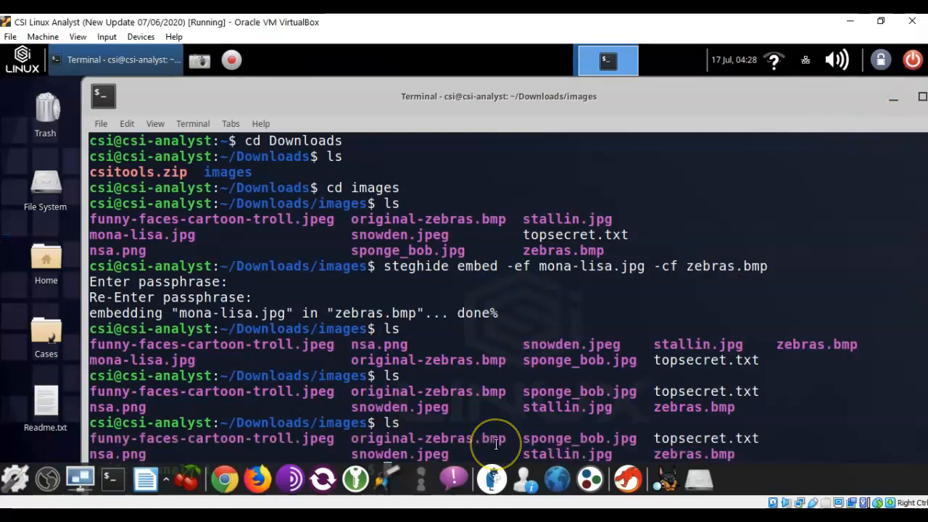
{"action": "mouse_move", "coordinate": [853, 363]}
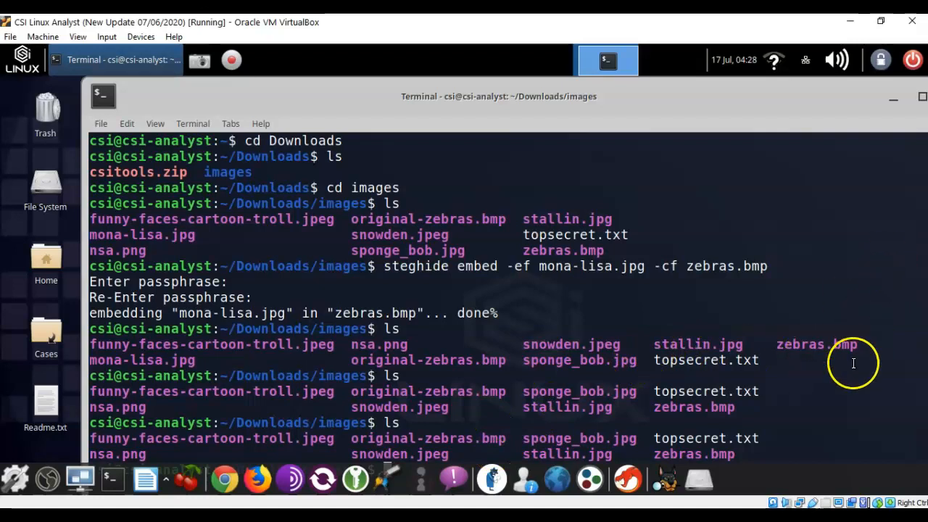
{"action": "mouse_move", "coordinate": [843, 400]}
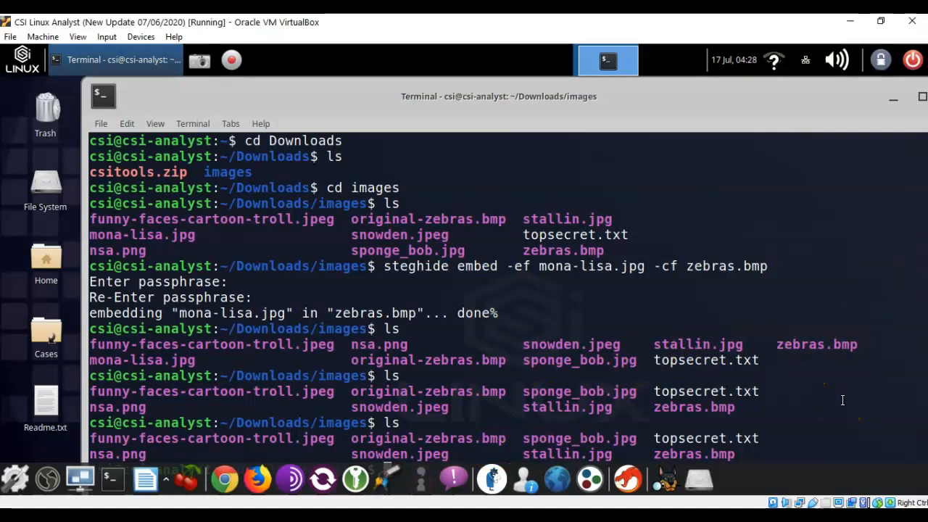
{"action": "mouse_move", "coordinate": [841, 386]}
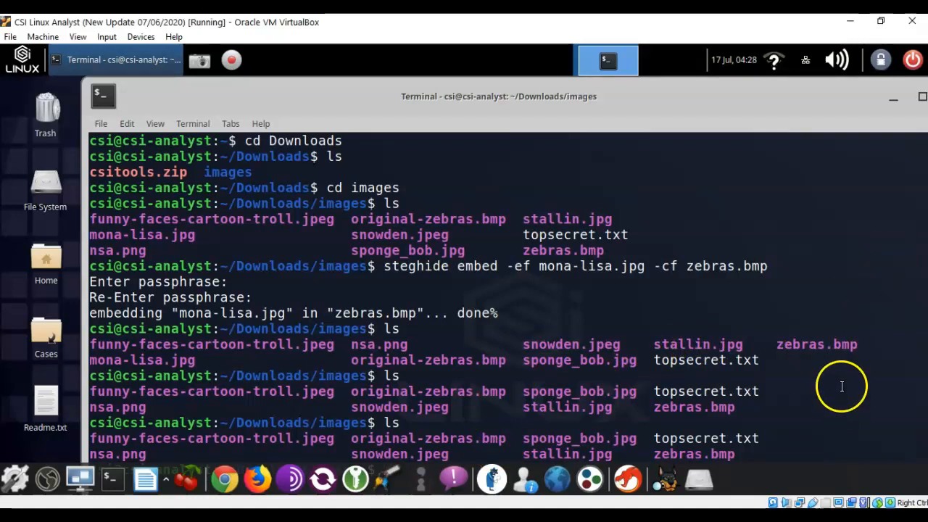
{"action": "mouse_move", "coordinate": [733, 108]}
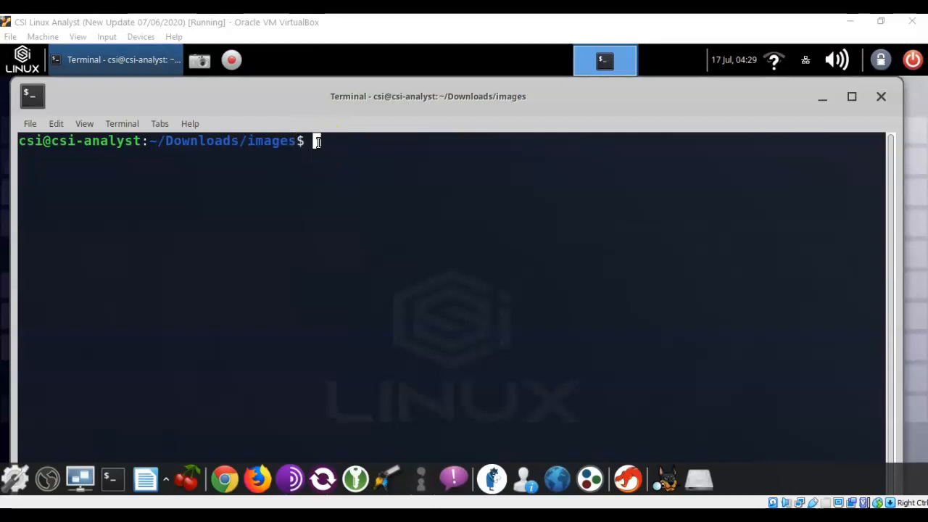
{"action": "mouse_move", "coordinate": [345, 220]}
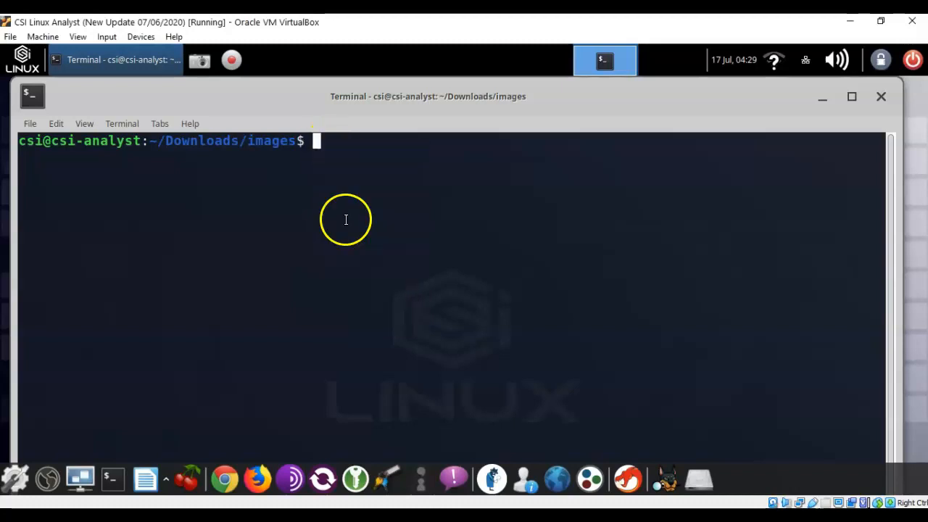
Extract the hidden image from zebras.bmp to mlisa.jpg with steghide, then list the directory
{"action": "type", "text": "steghide extract -sf zebras.bmp -xf mlisa.jpg"}
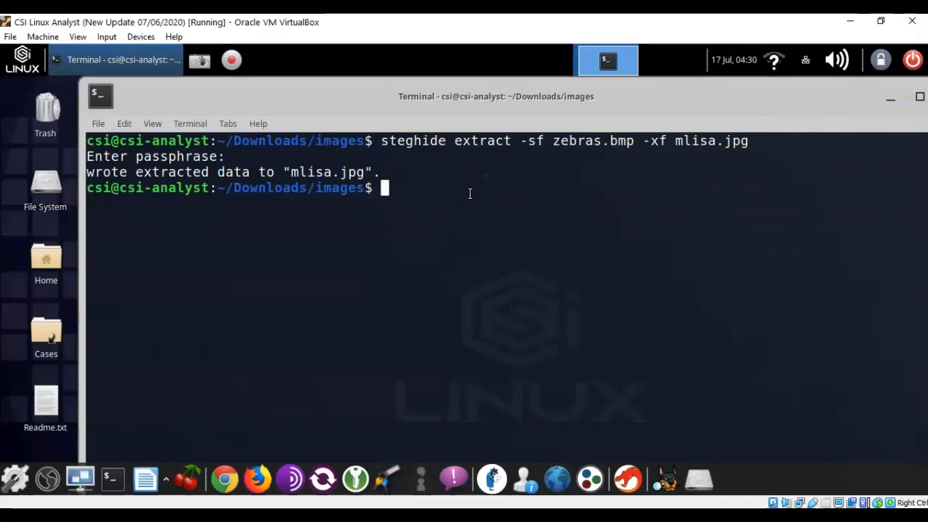
{"action": "type", "text": "l"}
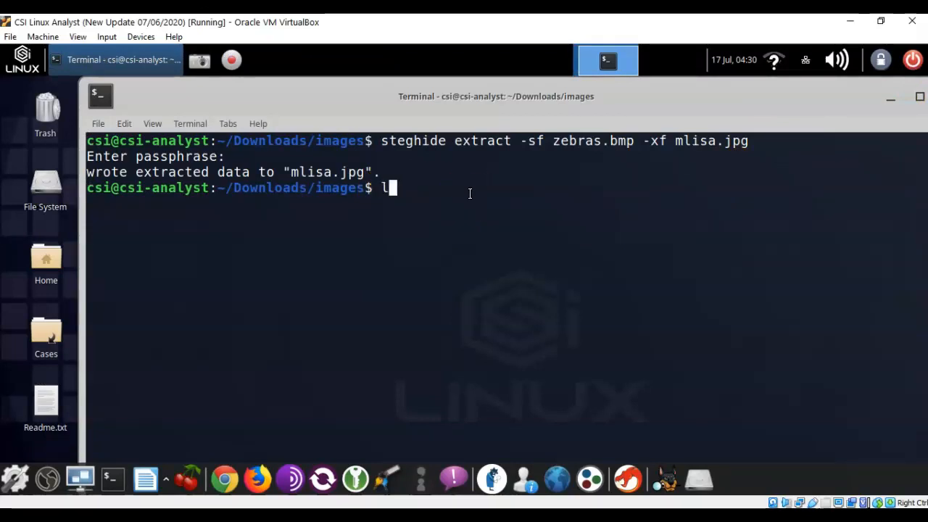
{"action": "key", "text": "Return"}
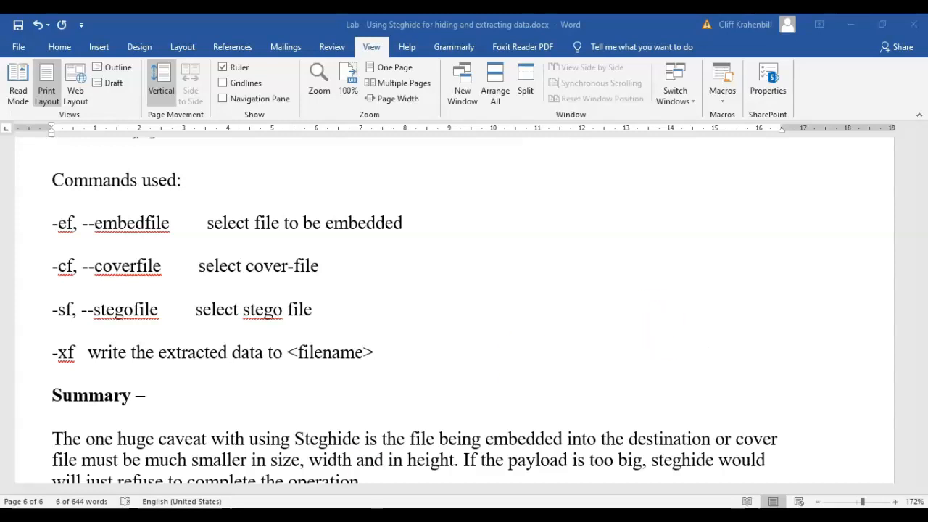
{"action": "scroll", "scroll_direction": "down", "scroll_amount": 3}
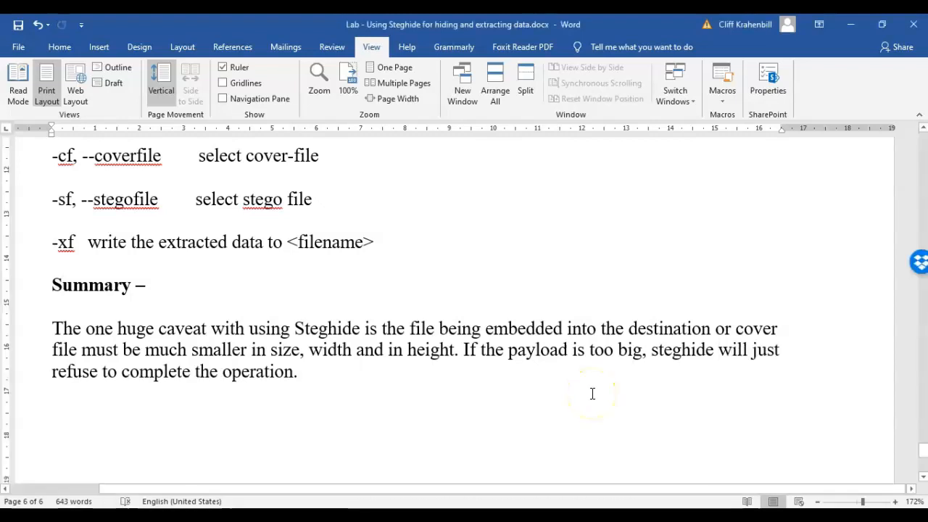
{"action": "left_click", "coordinate": [718, 349]}
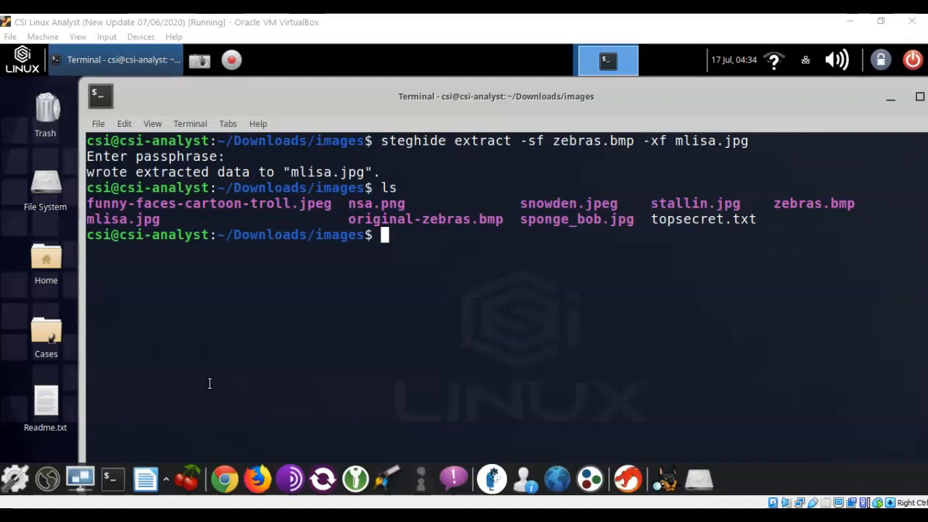
{"action": "mouse_move", "coordinate": [191, 374]}
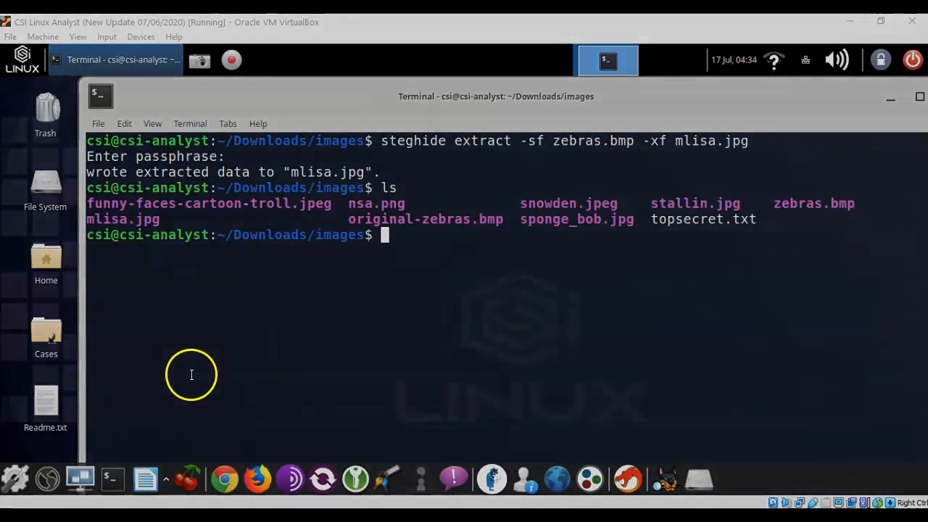